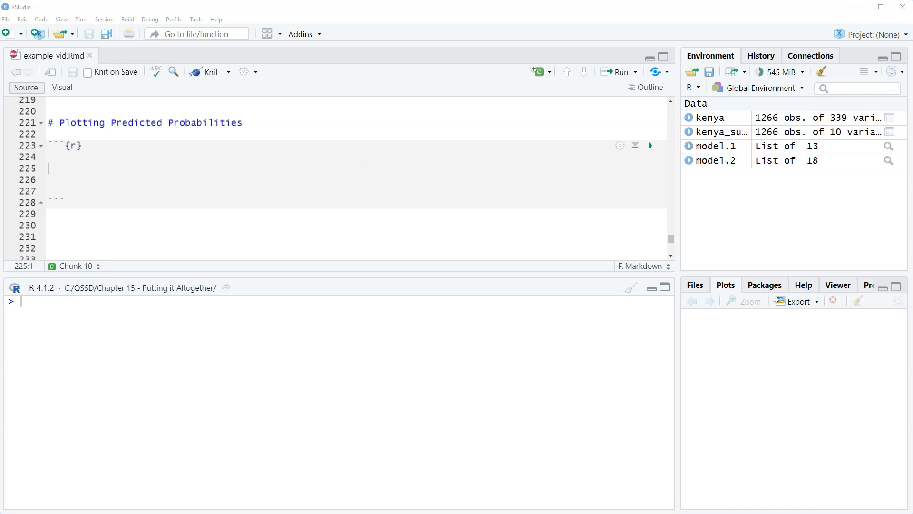
Step: Load the ggeffects package in the chunk and run it in the console
{"action": "left_click", "coordinate": [301, 164]}
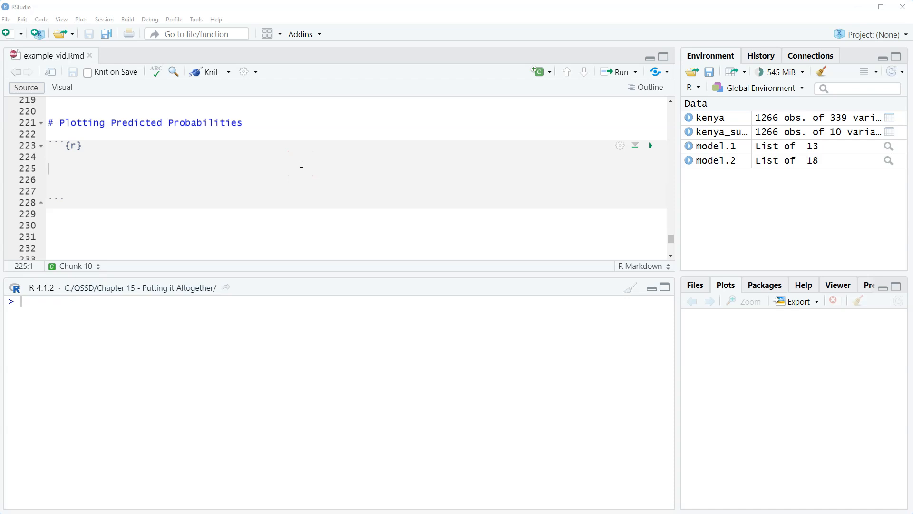
{"action": "mouse_move", "coordinate": [302, 164]}
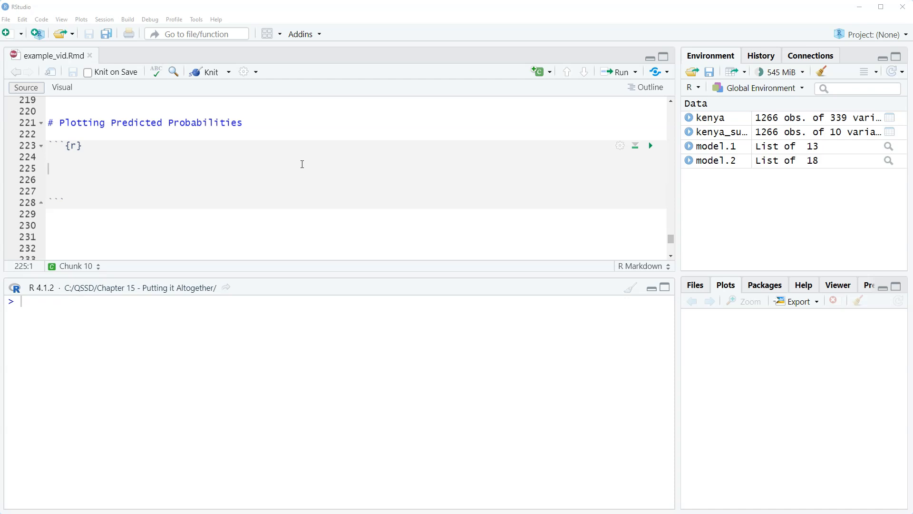
{"action": "mouse_move", "coordinate": [220, 82]}
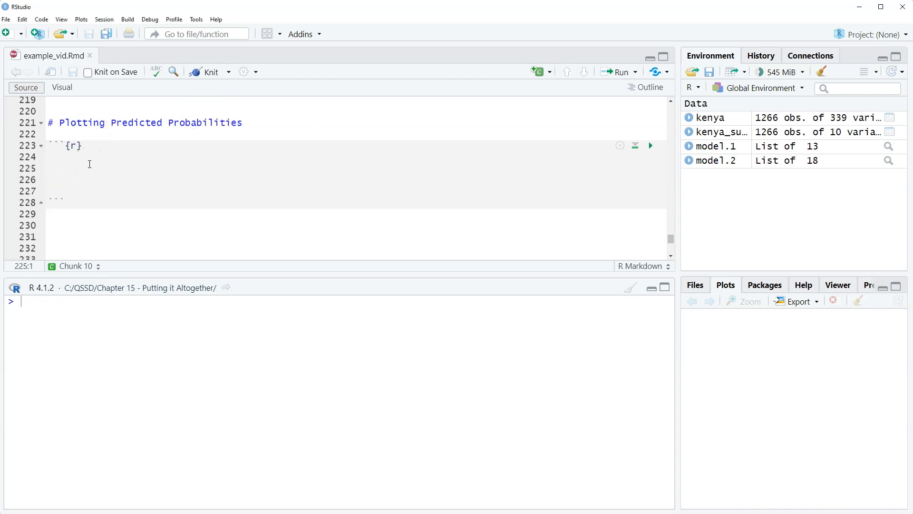
{"action": "type", "text": "libra"}
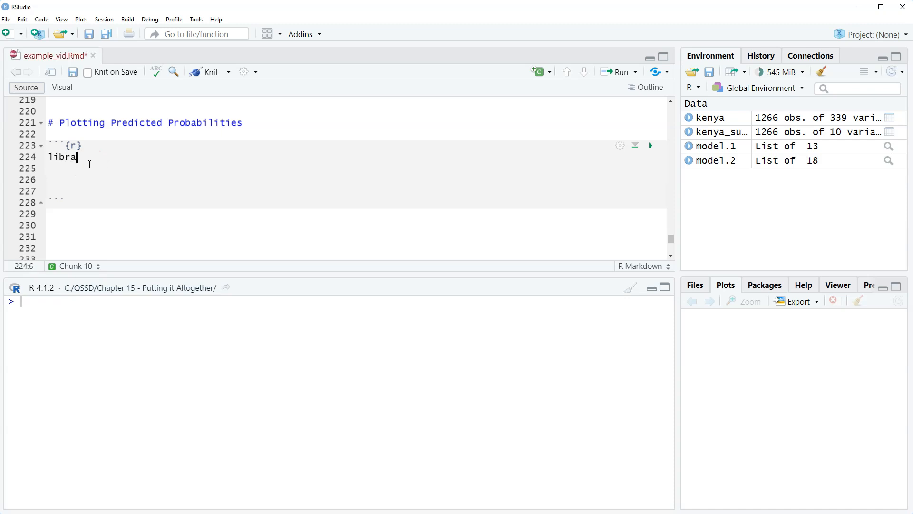
{"action": "type", "text": "ry(ggeffects"}
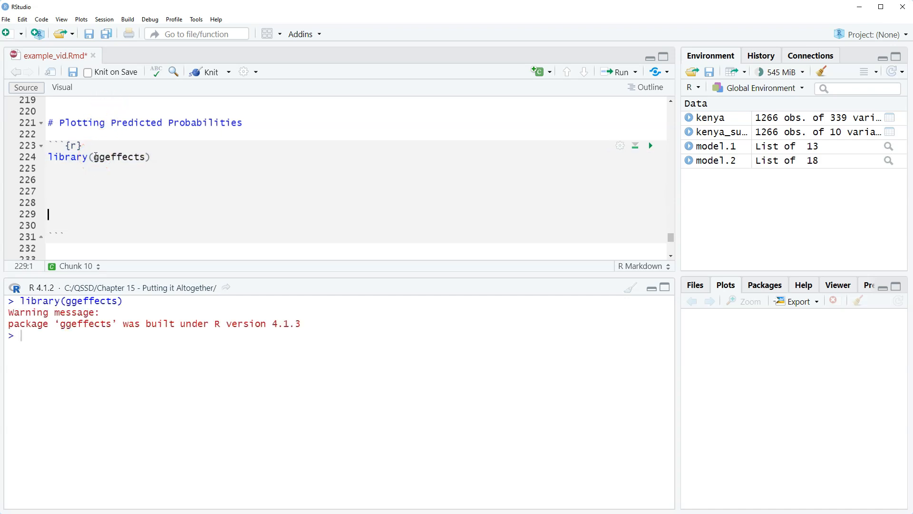
Step: Add ggpredict(model.2, terms="confidence") on a new line
{"action": "type", "text": "ggpr"}
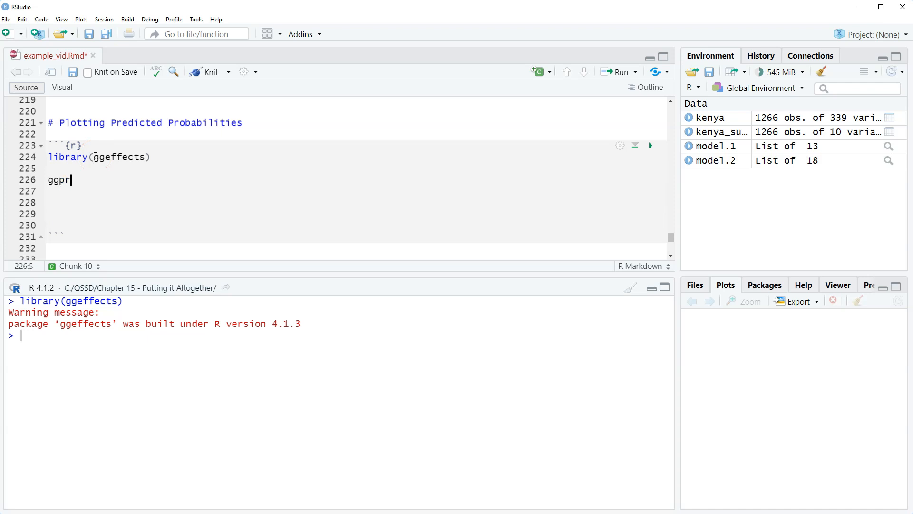
{"action": "type", "text": "edict("}
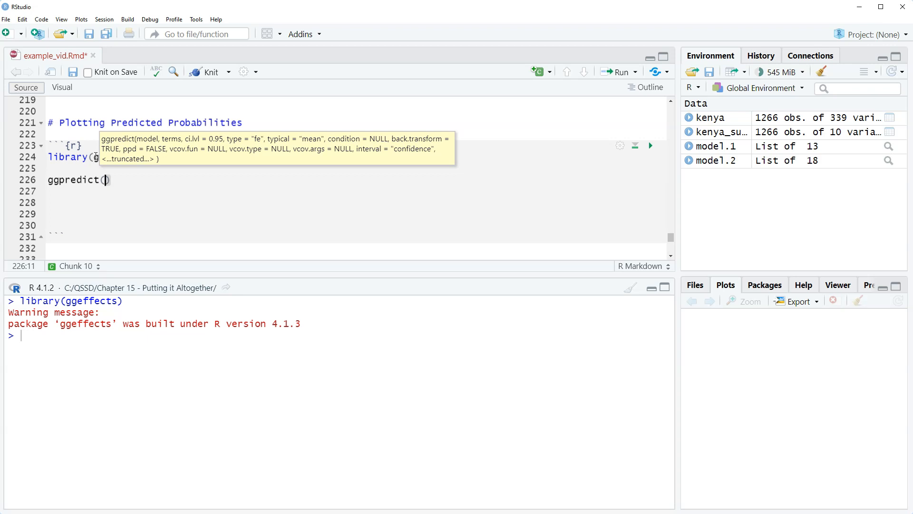
{"action": "type", "text": "model"}
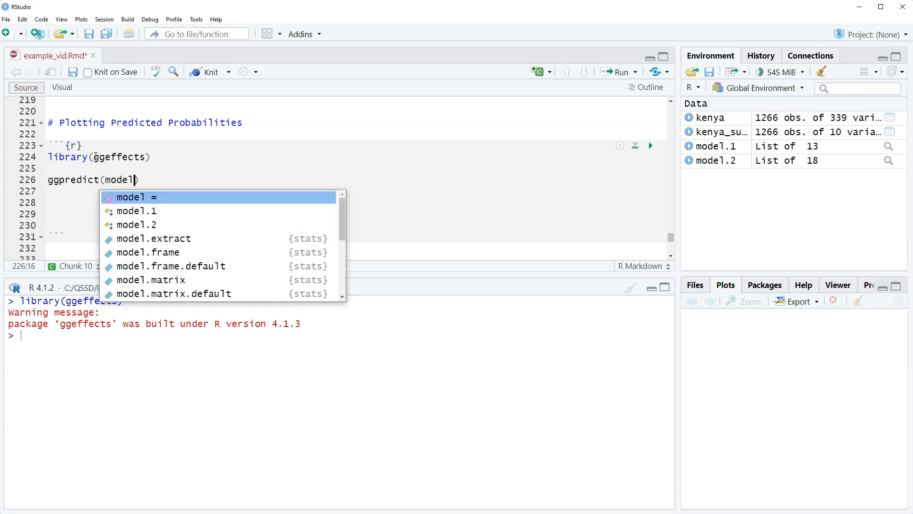
{"action": "type", "text": ".2, terms=\""}
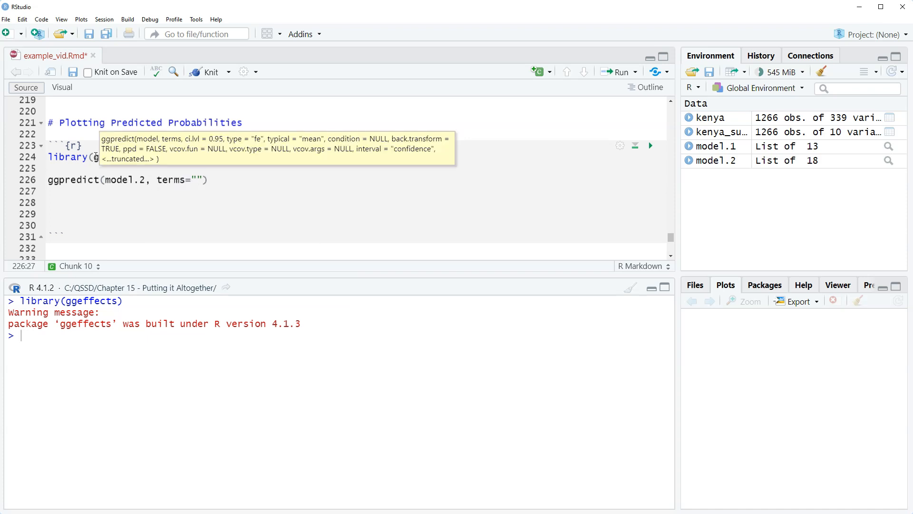
{"action": "type", "text": "confidence"}
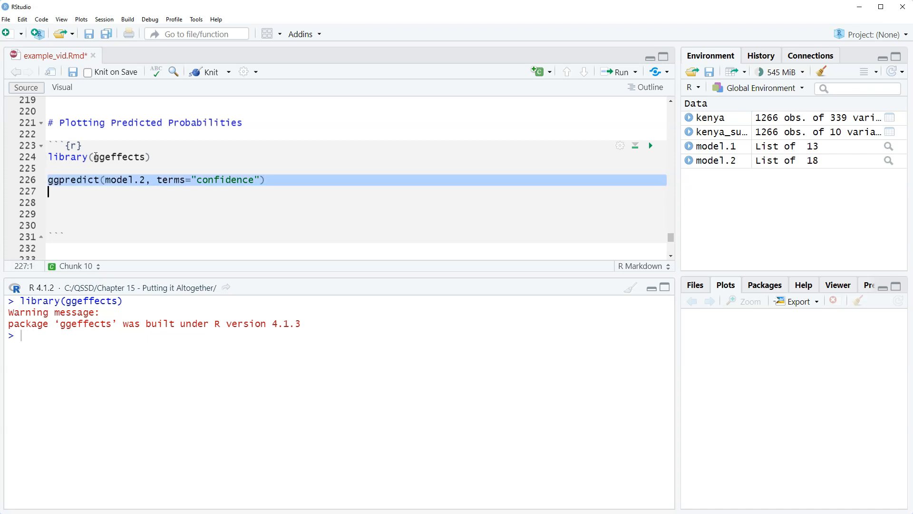
Step: Run the ggpredict line and review predicted probabilities with 95% CIs per response level
{"action": "left_click", "coordinate": [650, 145]}
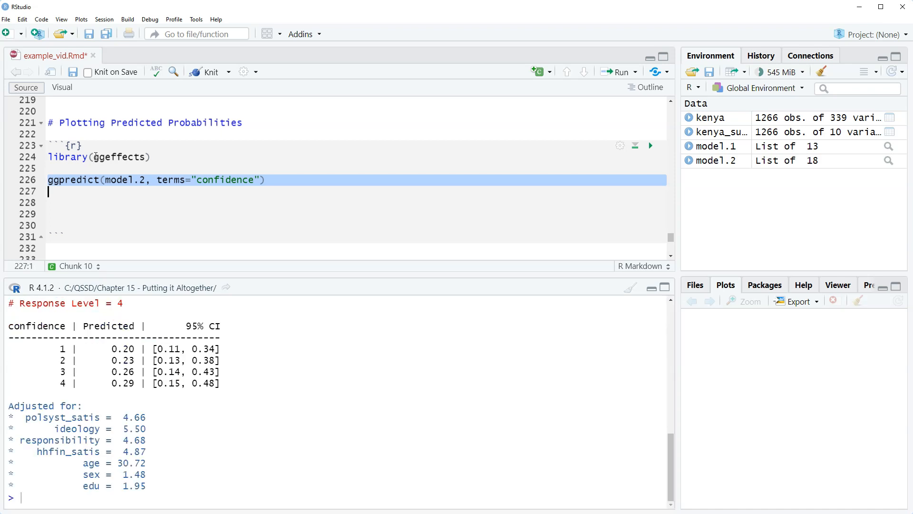
{"action": "mouse_move", "coordinate": [359, 400]}
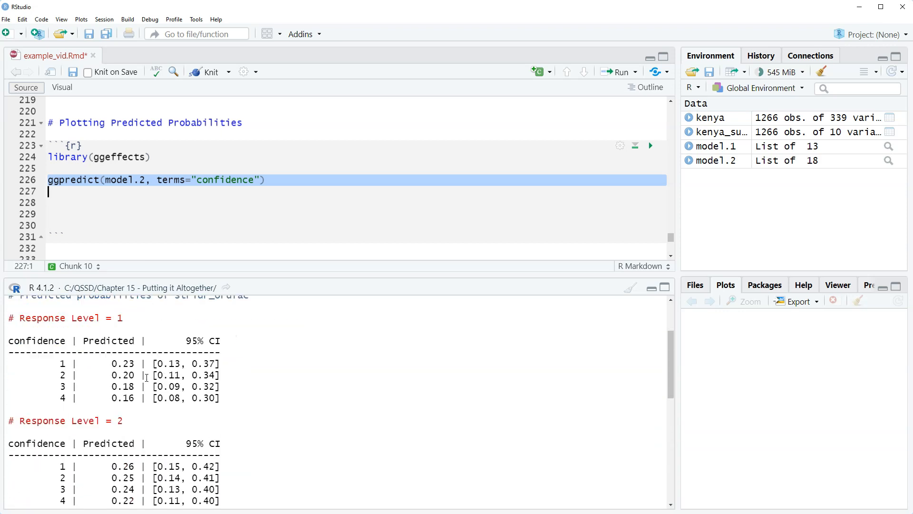
{"action": "scroll", "scroll_direction": "down", "scroll_amount": 3}
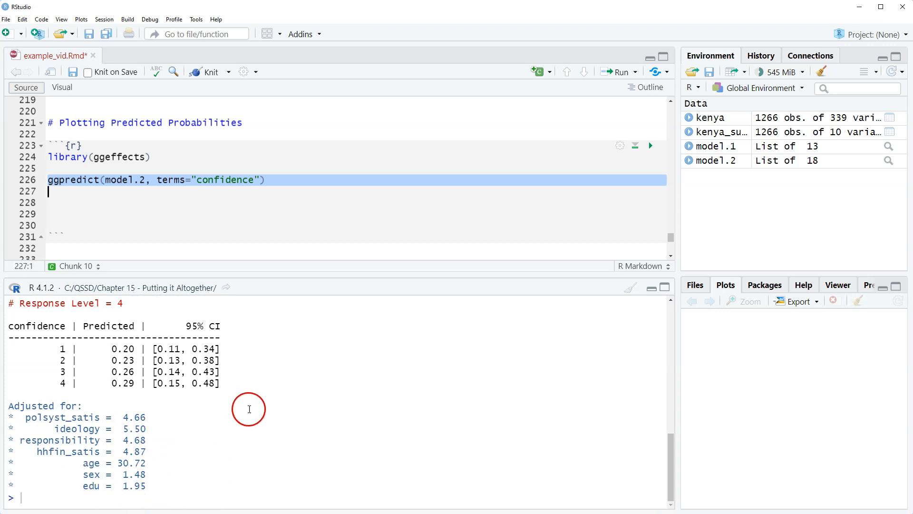
{"action": "mouse_move", "coordinate": [248, 364]}
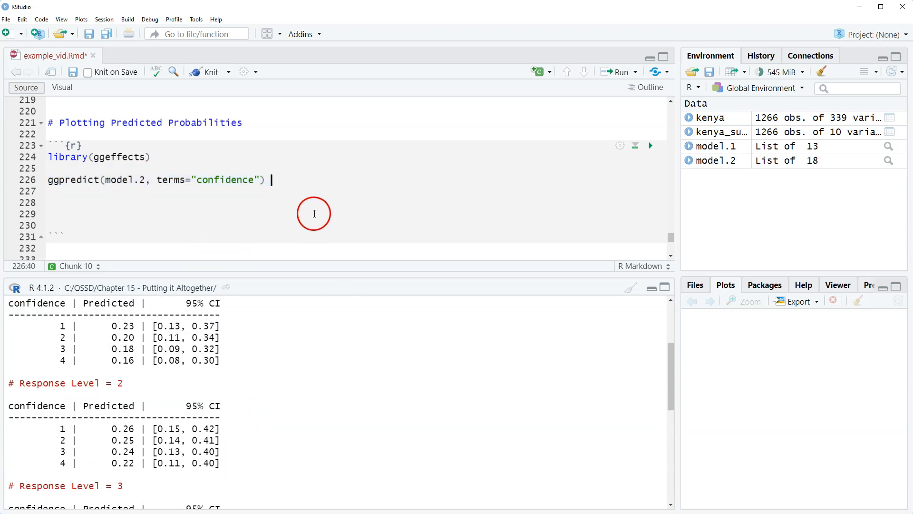
Step: Pipe into mutate making response.level an ordered factor
{"action": "type", "text": "%"}
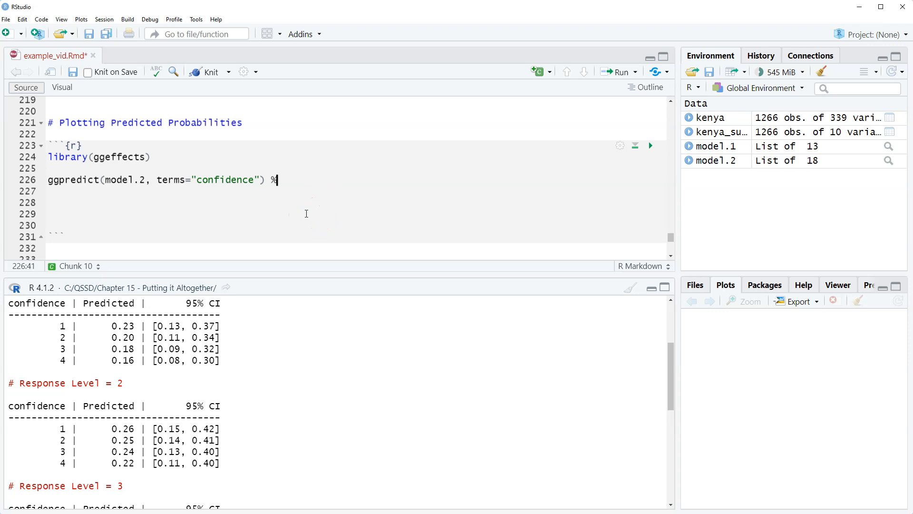
{"action": "type", "text": ">%"}
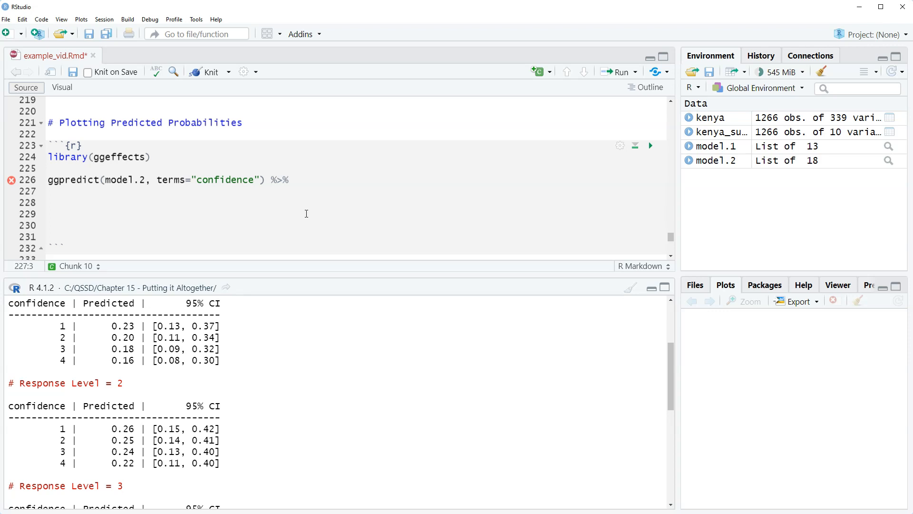
{"action": "type", "text": "mutate(response."}
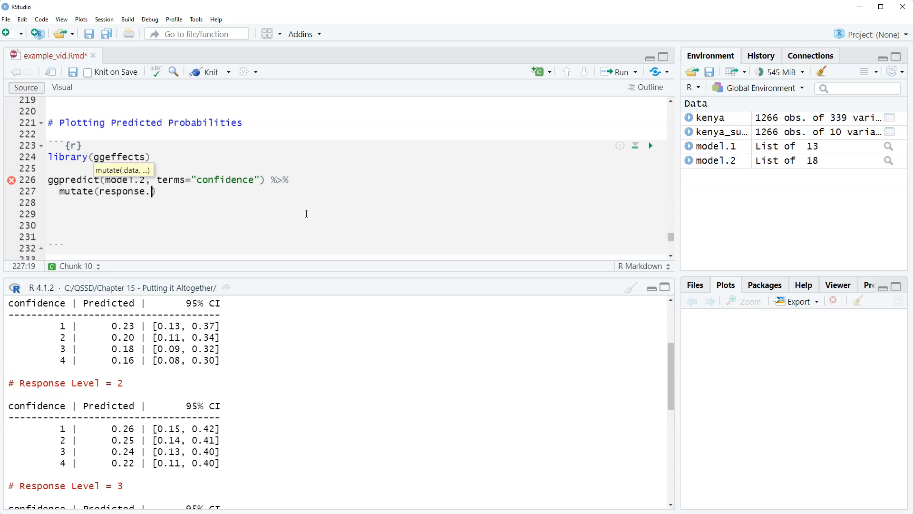
{"action": "type", "text": "level ="}
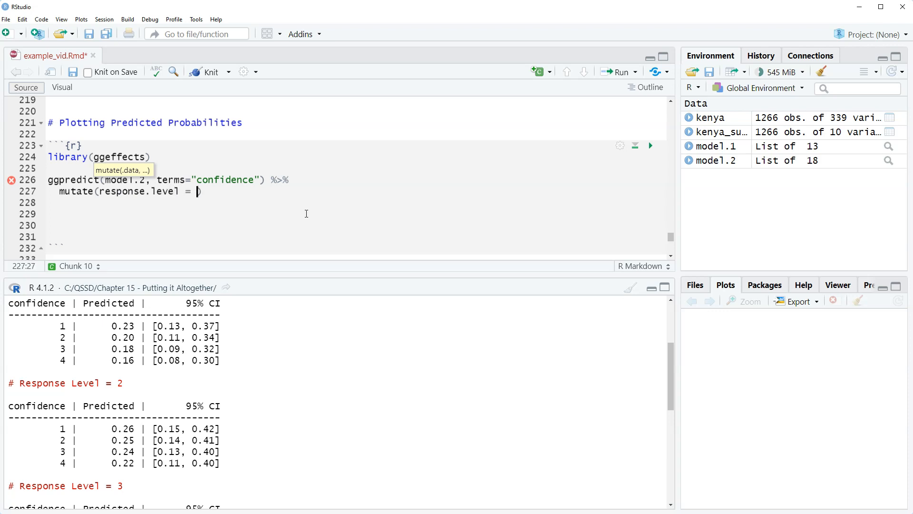
{"action": "type", "text": "ordered("}
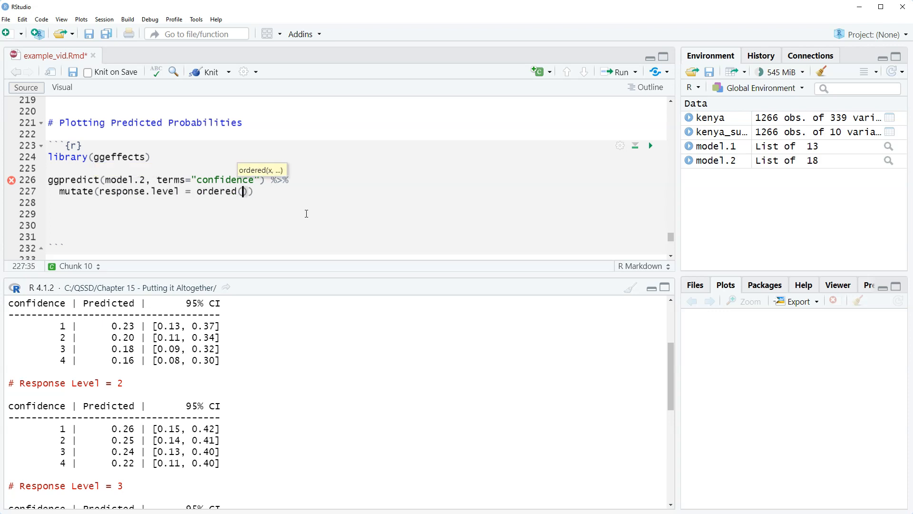
{"action": "type", "text": "as_factor"}
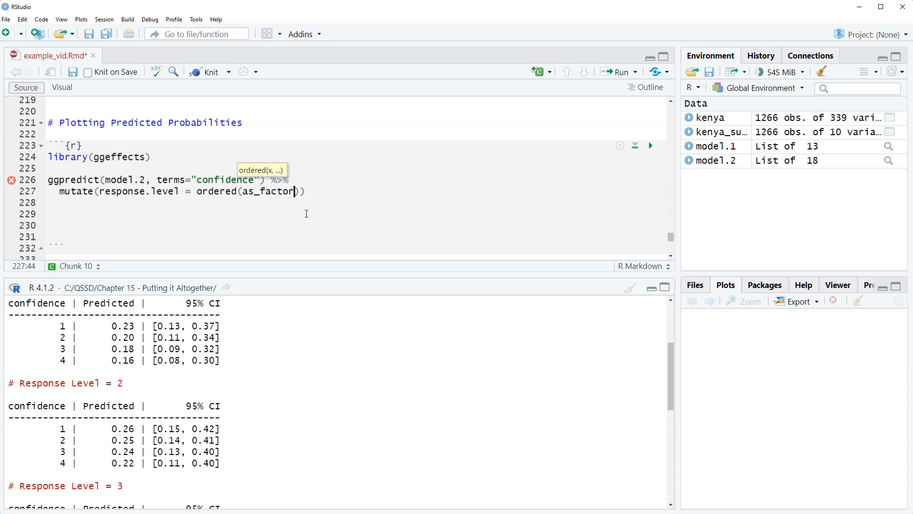
{"action": "type", "text": "res"}
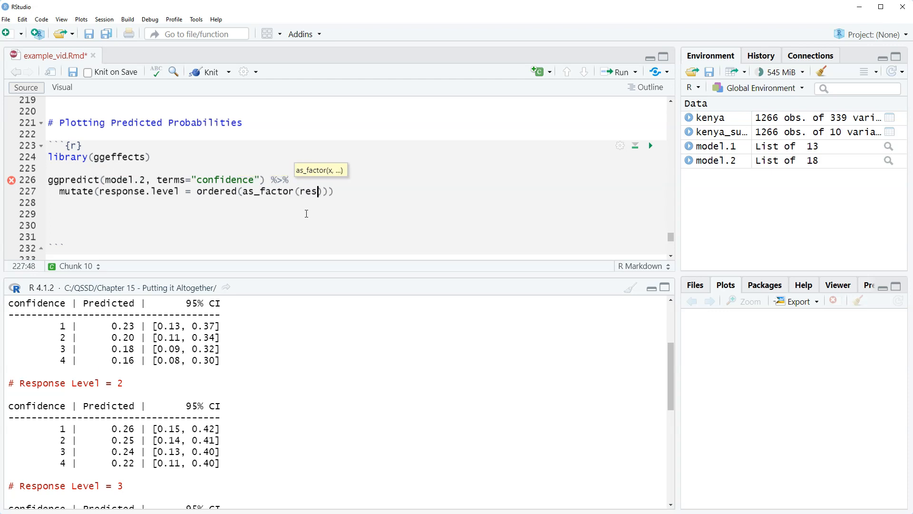
{"action": "type", "text": "ponse.level"}
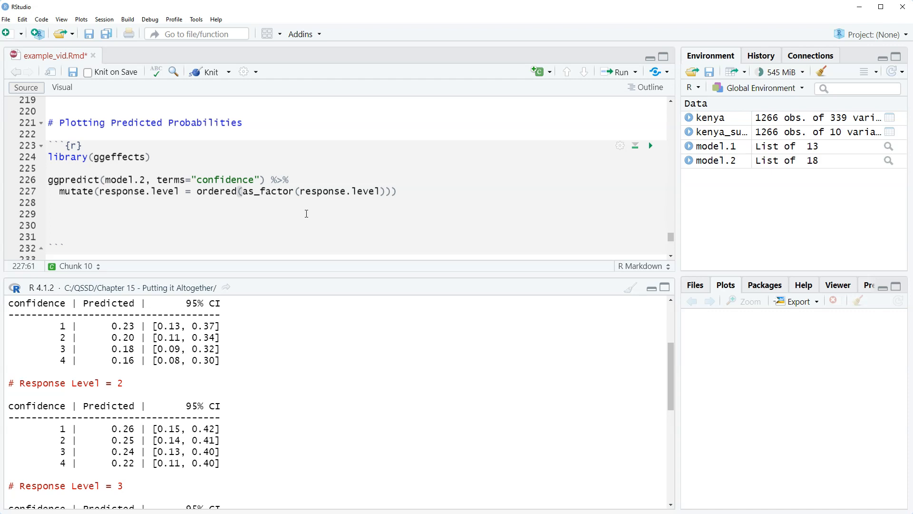
{"action": "type", "text": ","}
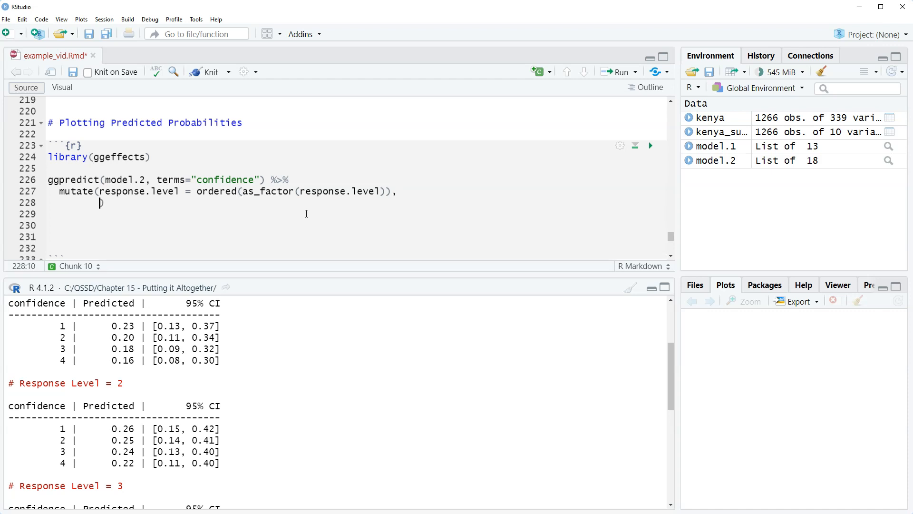
{"action": "type", "text": "response.level = re"}
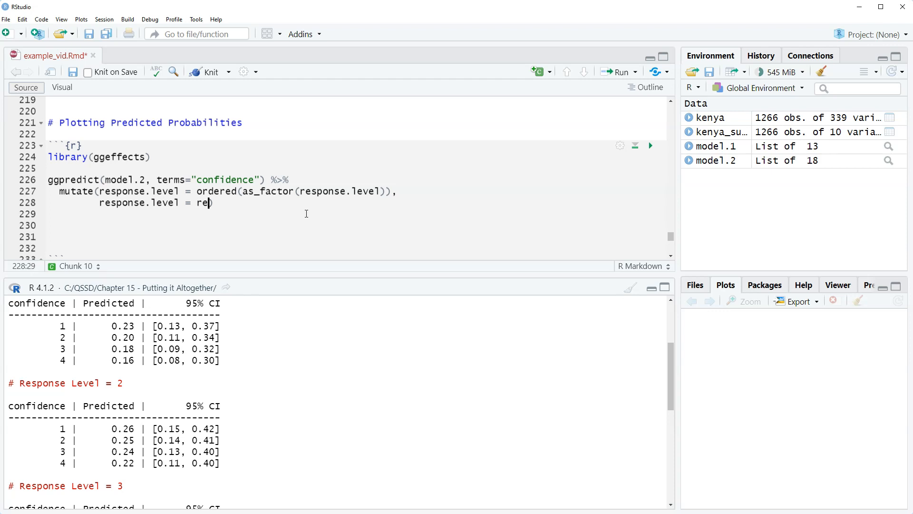
Step: Recode levels 1–4 to Very Bad, Fairly Bad, Fairly Good, Very Good and add a trailing pipe
{"action": "type", "text": "code(r"}
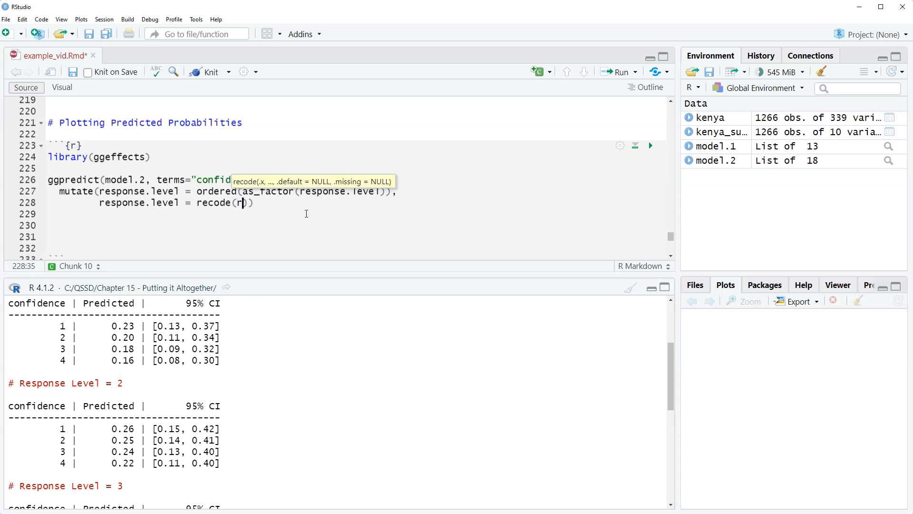
{"action": "type", "text": "esponse.level,"}
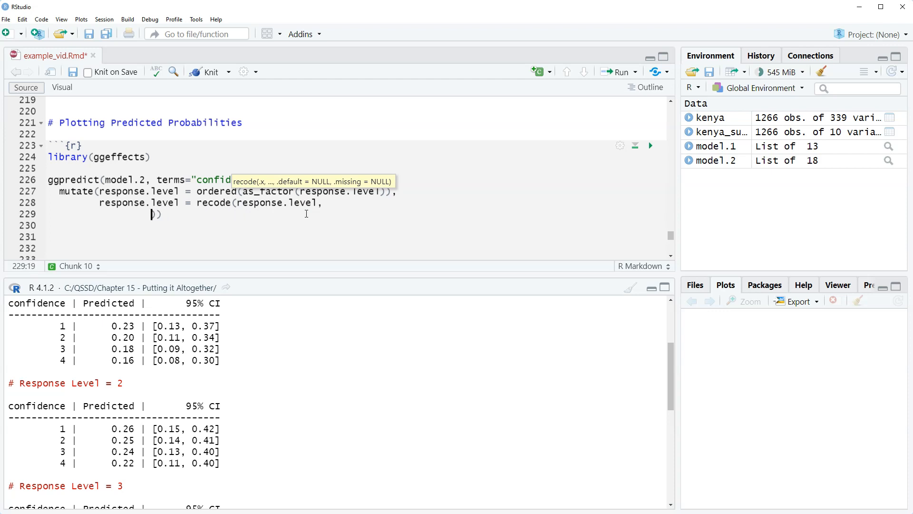
{"action": "type", "text": "`1`"}
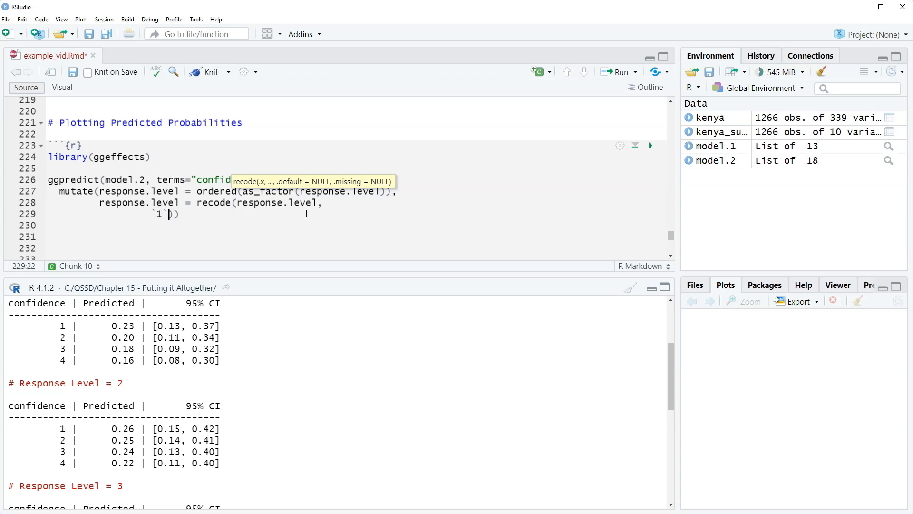
{"action": "type", "text": "="}
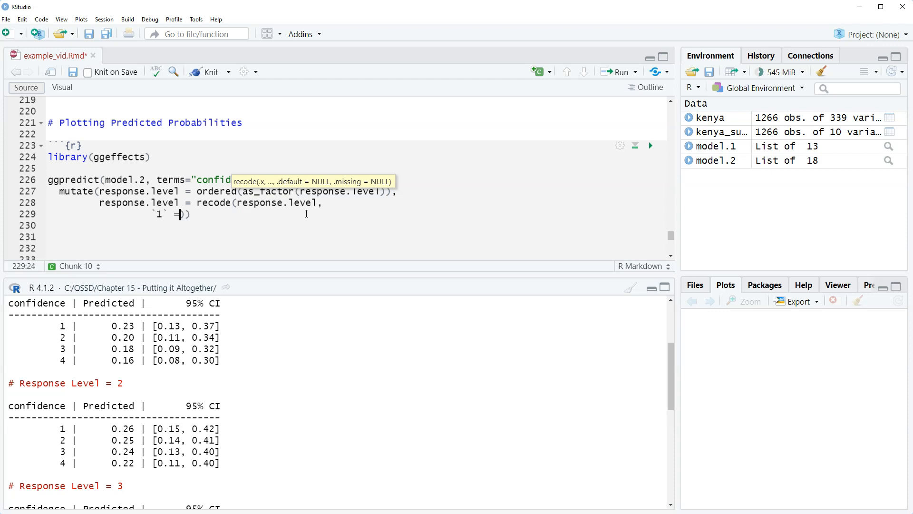
{"action": "type", "text": "\""}
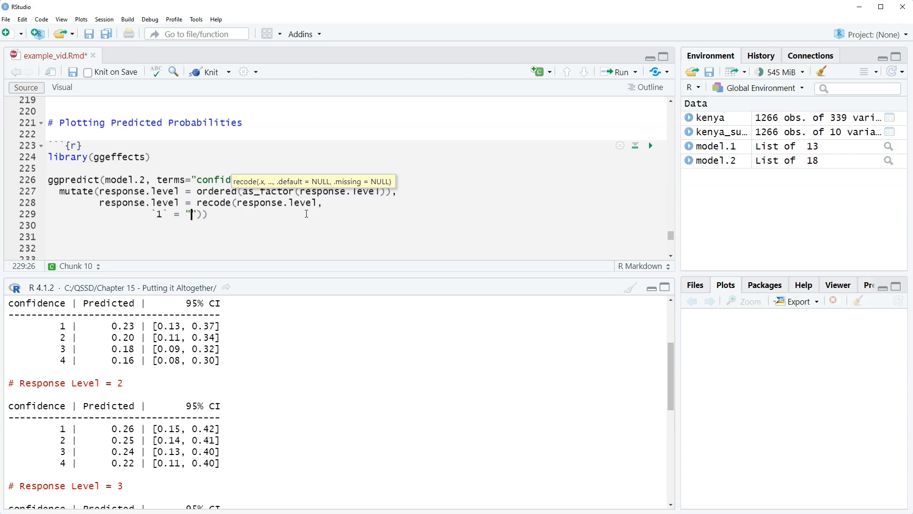
{"action": "type", "text": "Very Bad"}
{"action": "type", "text": "`2`))"}
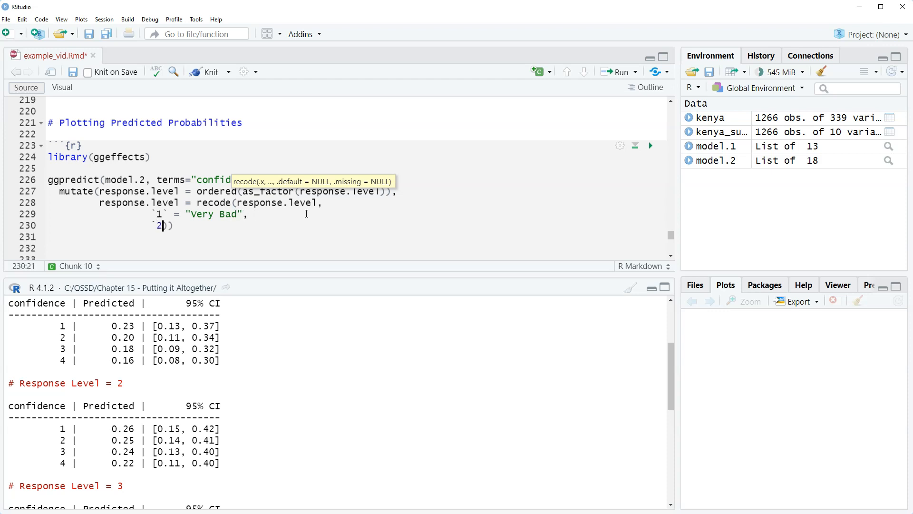
{"action": "type", "text": "= \"\""}
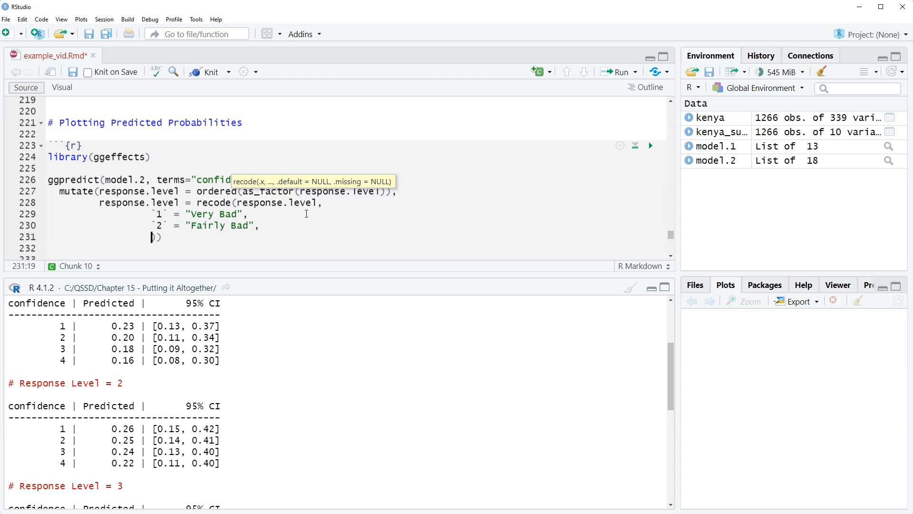
{"action": "type", "text": "`3` = \"Fairly Good\""}
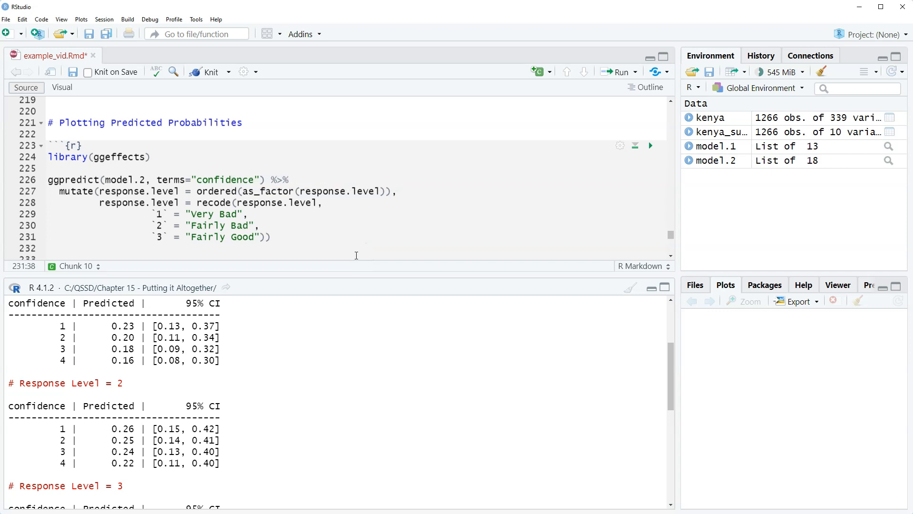
{"action": "type", "text": "`4`"}
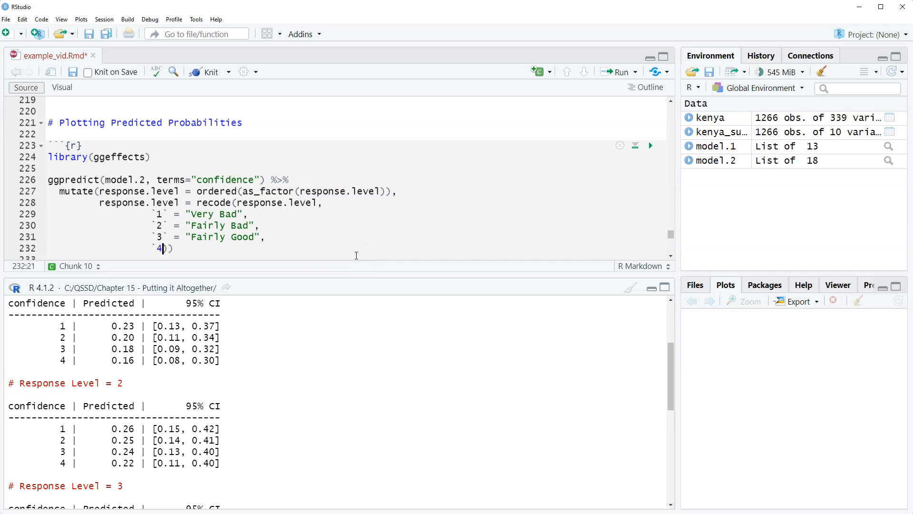
{"action": "type", "text": "= \"Very Good\""}
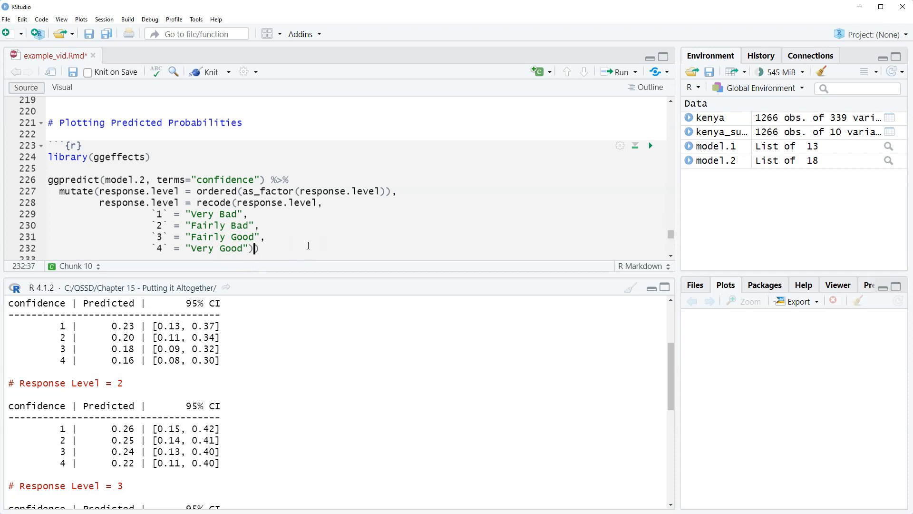
{"action": "type", "text": ")"}
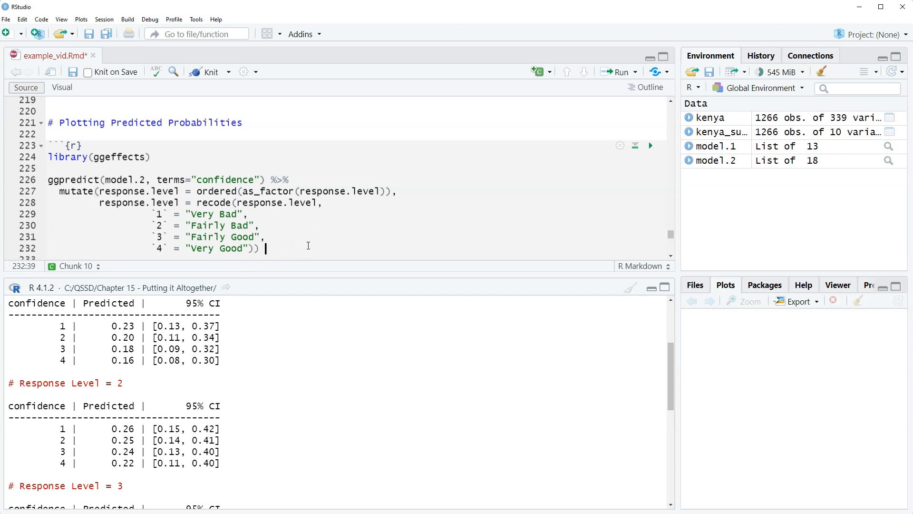
{"action": "type", "text": "%>%"}
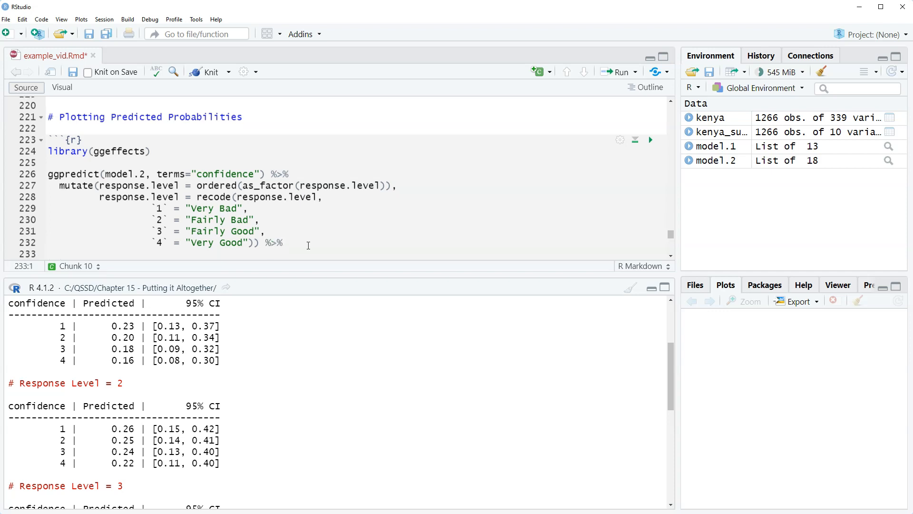
Step: Add ggplot mapping x=x, y=predicted, colour=response.level, ending with +
{"action": "type", "text": "ggplot(m"}
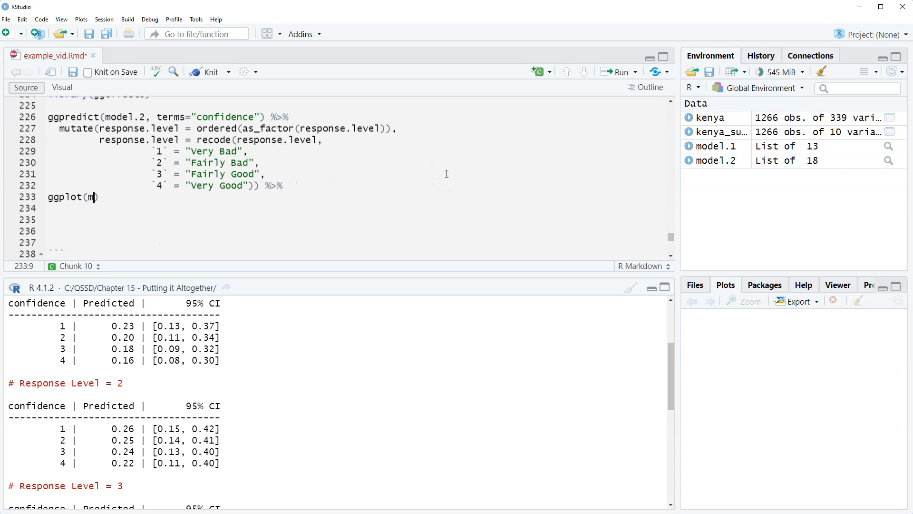
{"action": "type", "text": "apping ="}
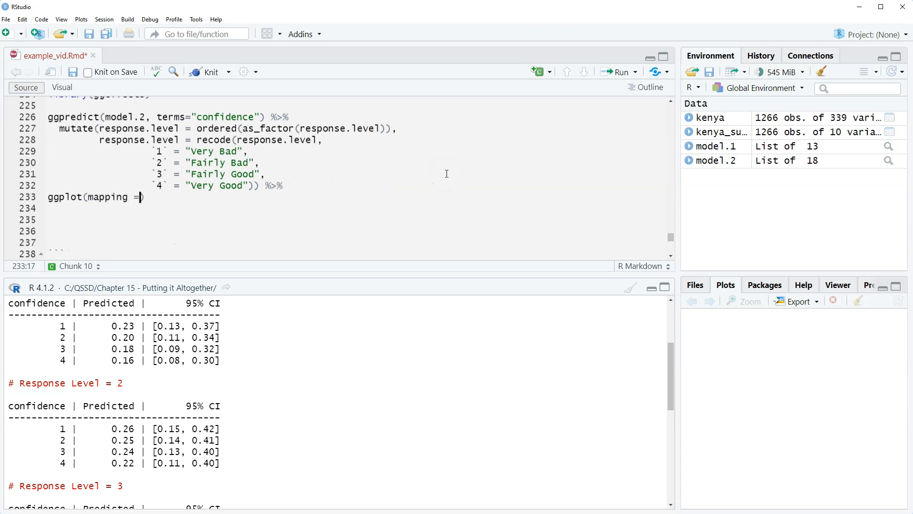
{"action": "type", "text": "aes("}
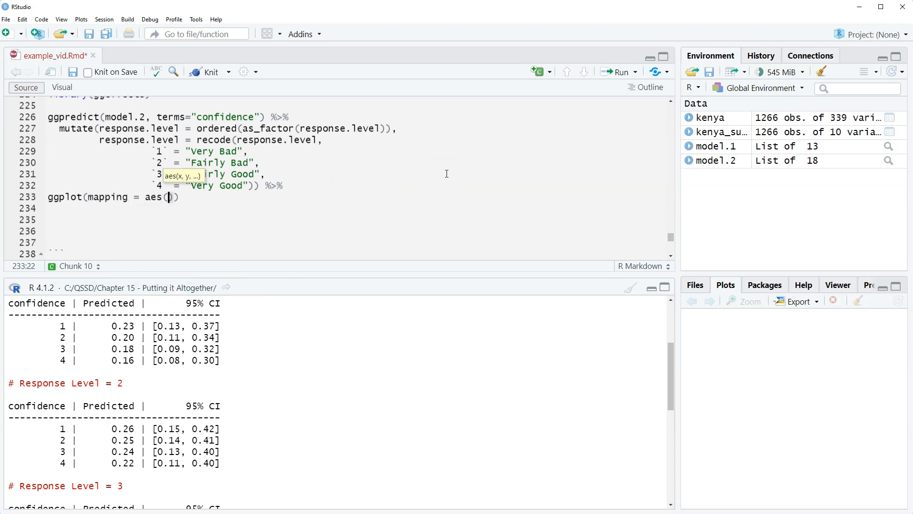
{"action": "type", "text": "x=x,"}
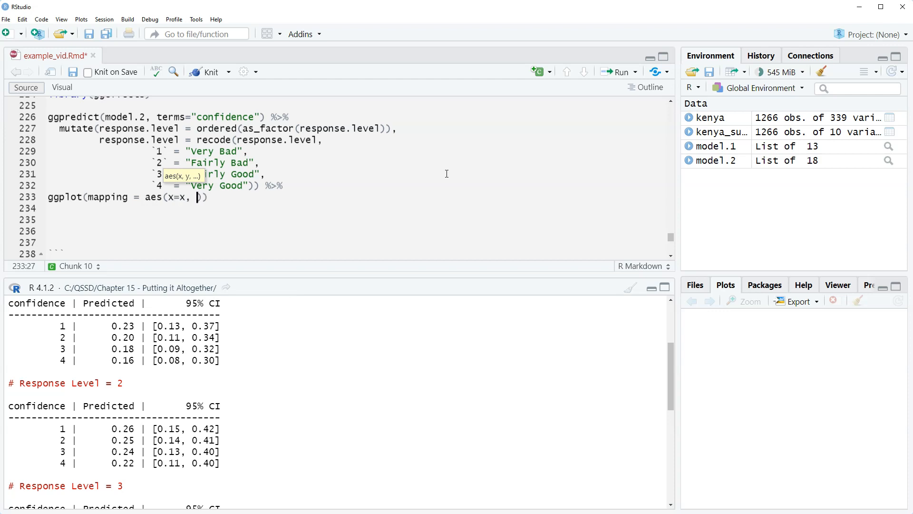
{"action": "type", "text": "y=r"}
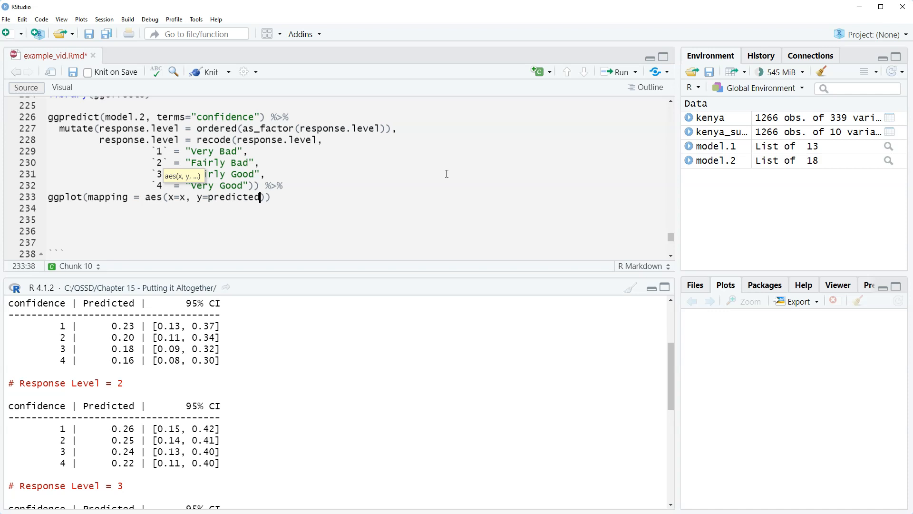
{"action": "type", "text": ","}
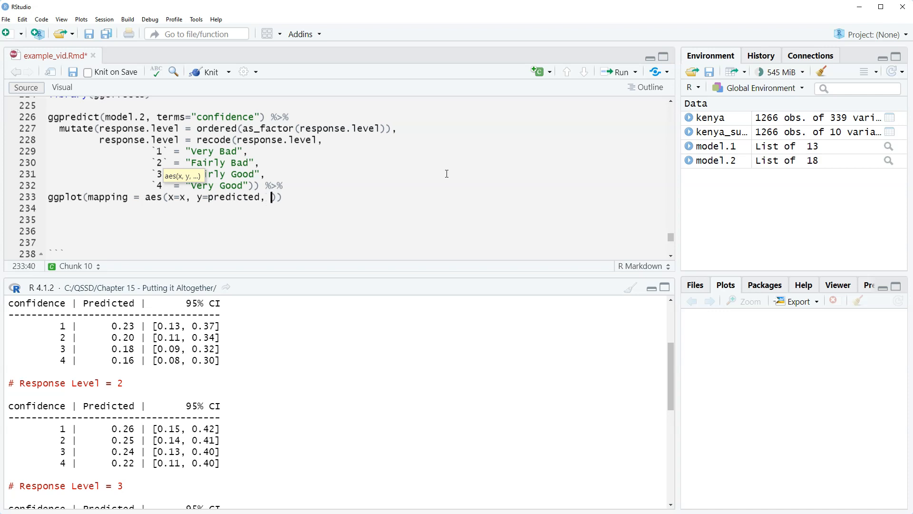
{"action": "type", "text": "colour = response"}
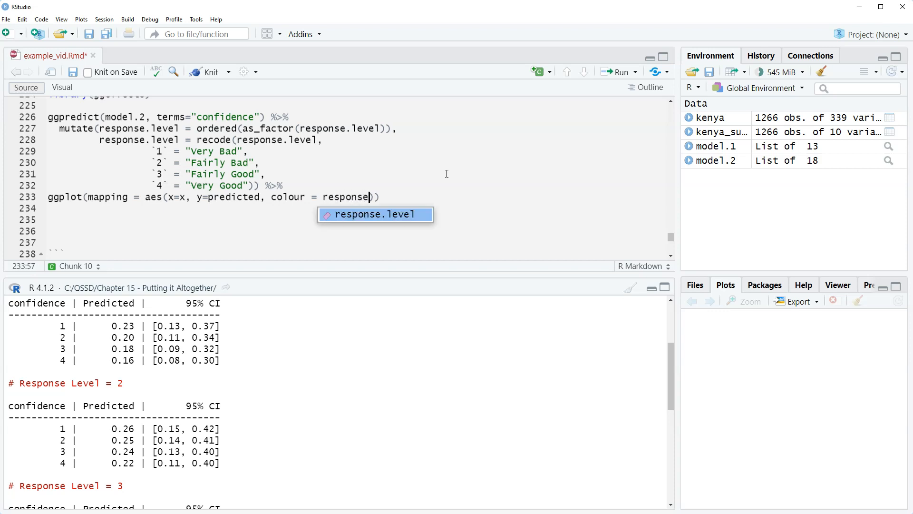
{"action": "key", "text": "Tab"}
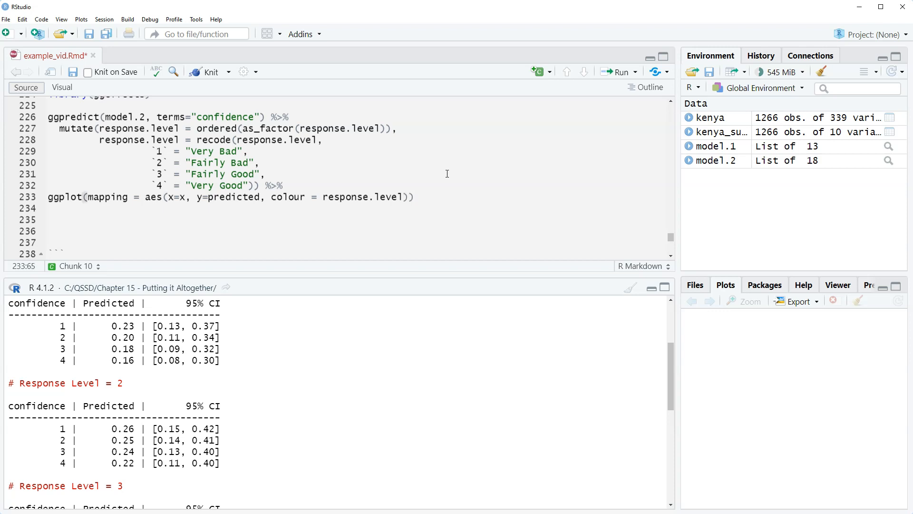
{"action": "type", "text": "+"}
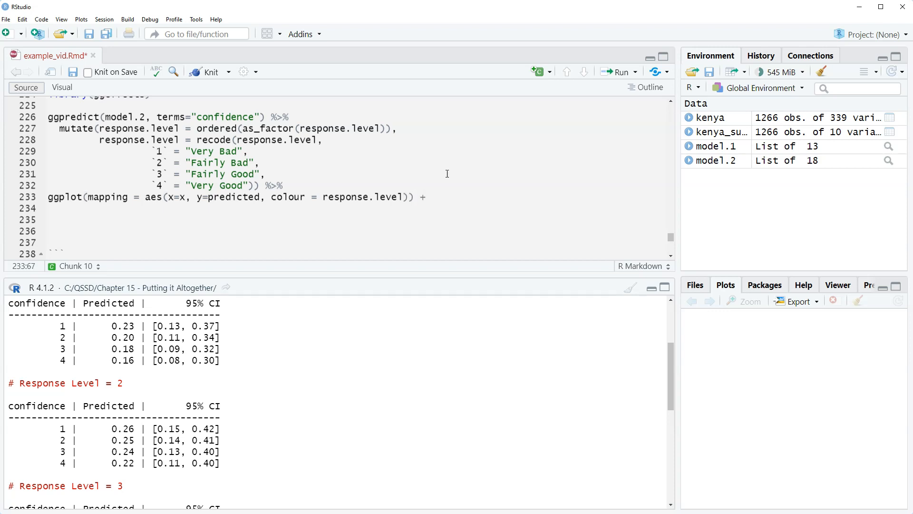
Step: Add a geom_line layer with size 1.25 followed by +
{"action": "type", "text": "g"}
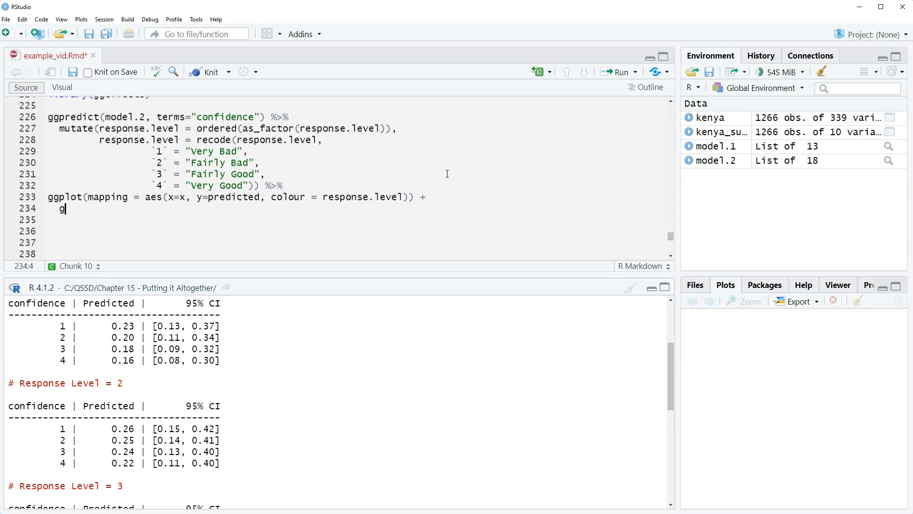
{"action": "type", "text": "eom_line(size=1"}
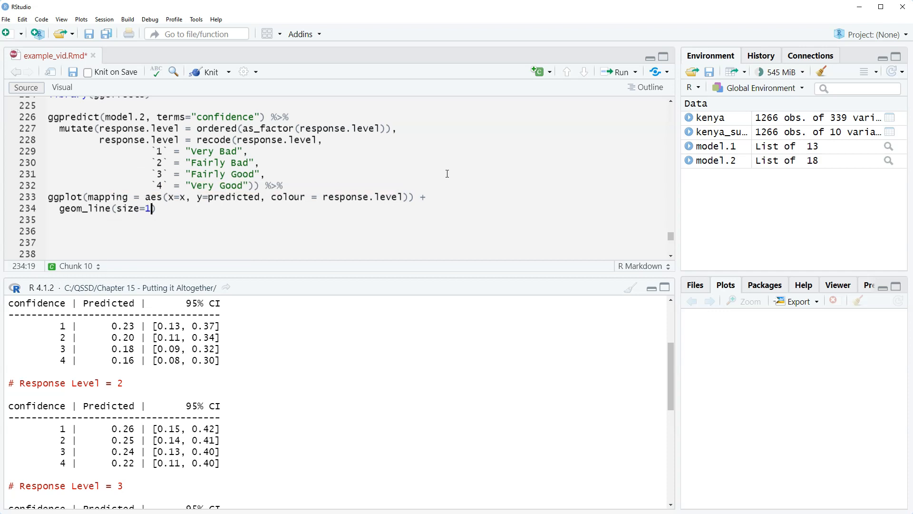
{"action": "type", "text": ".25"}
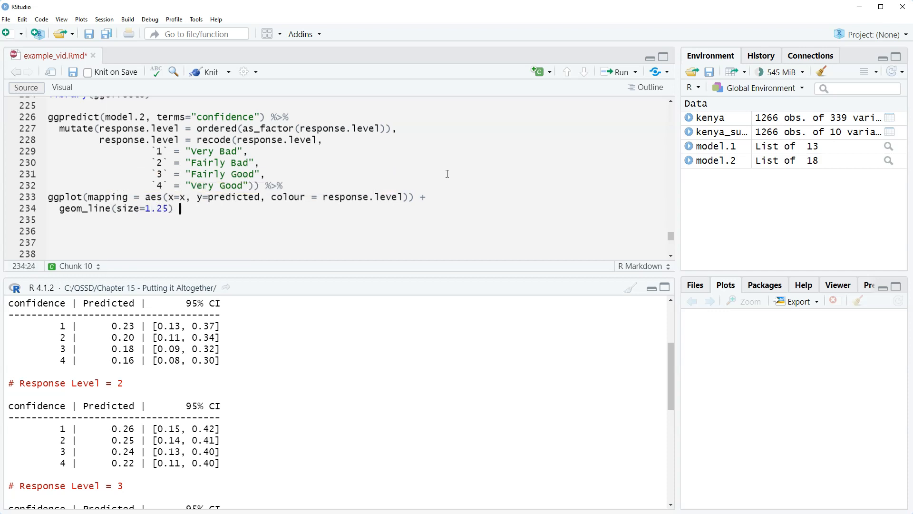
{"action": "type", "text": "+"}
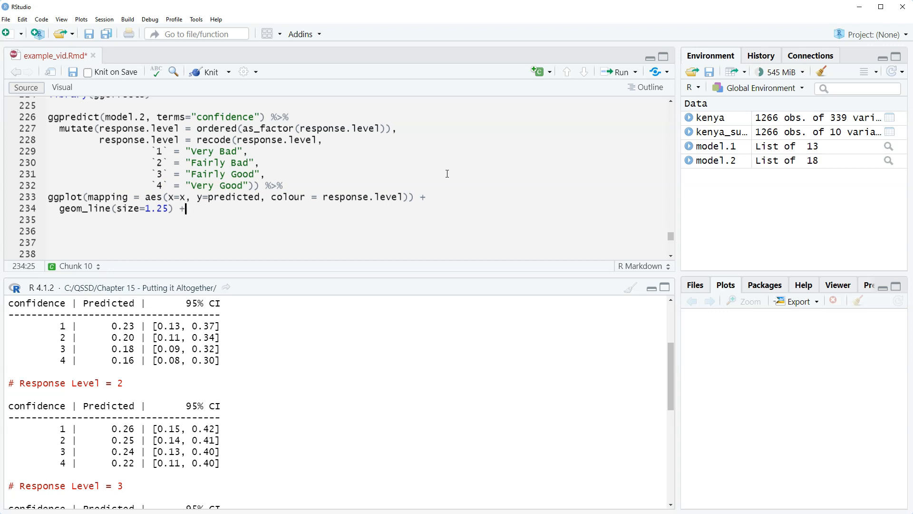
{"action": "type", "text": "scale_"}
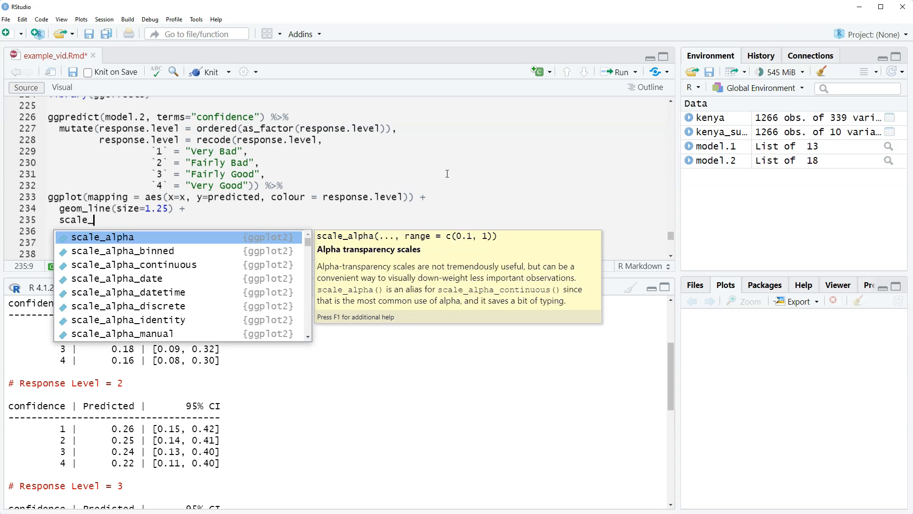
Step: Add scale_x_continuous with limits c(1,4) and breaks c(1:4), ending with +
{"action": "type", "text": "x_continuous("}
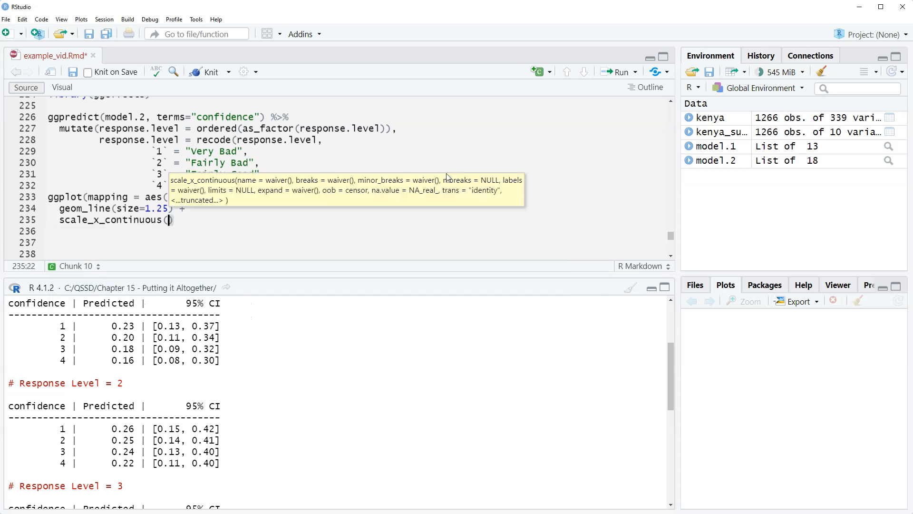
{"action": "type", "text": "limits=c"}
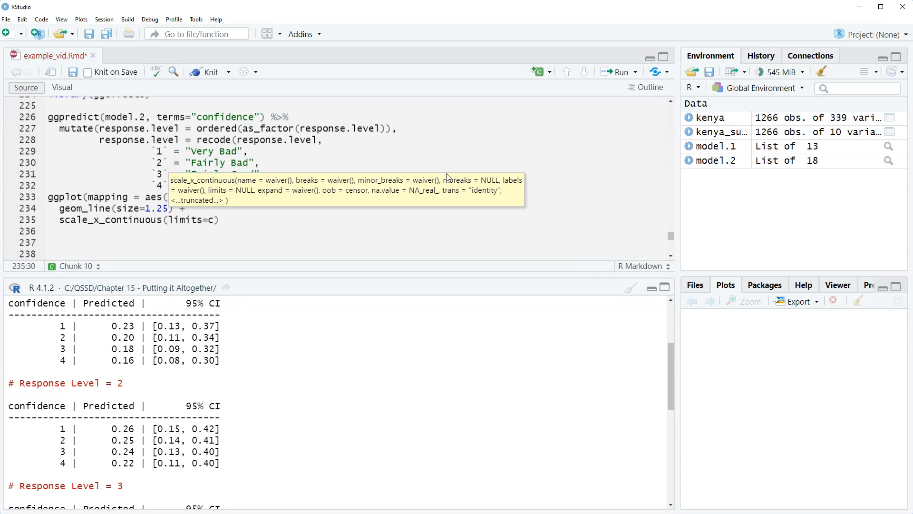
{"action": "type", "text": "("}
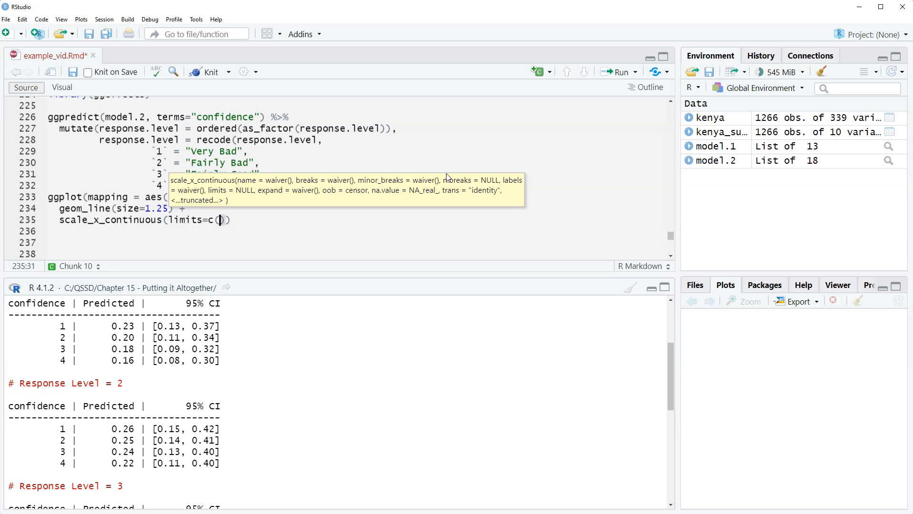
{"action": "type", "text": "1,4"}
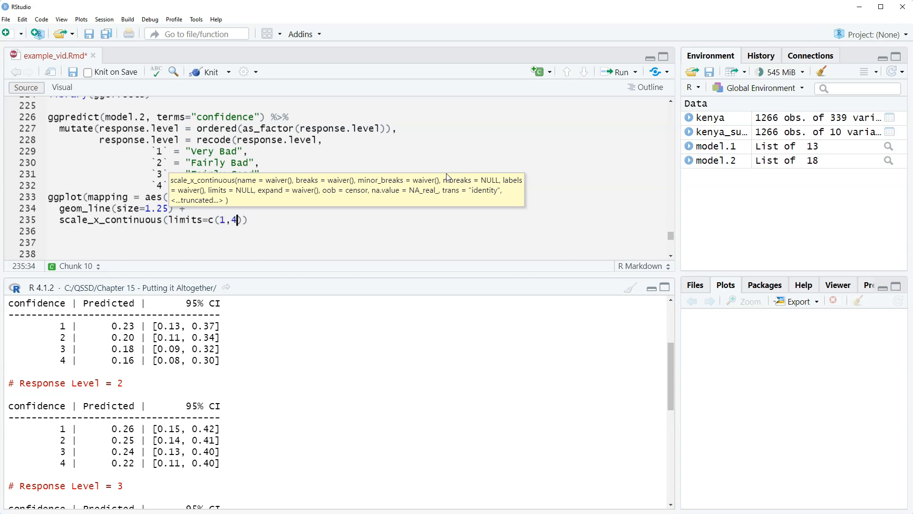
{"action": "type", "text": ","}
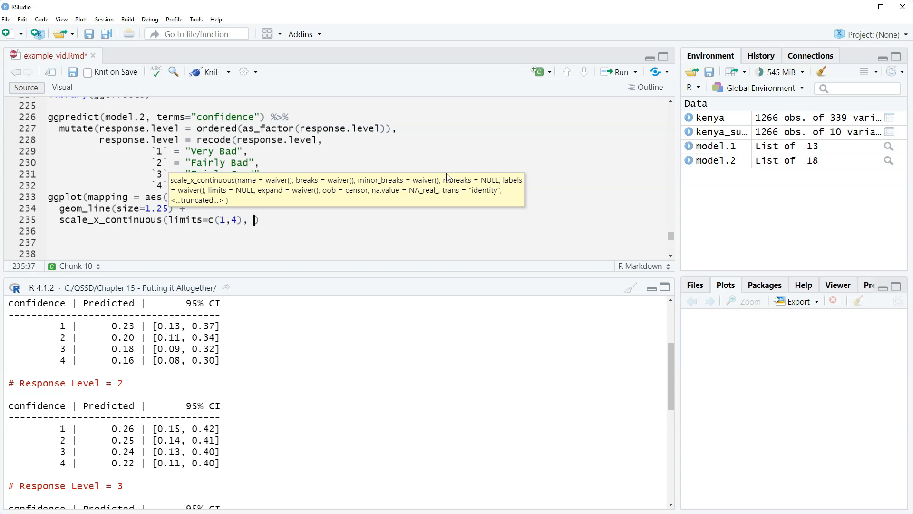
{"action": "type", "text": "b"}
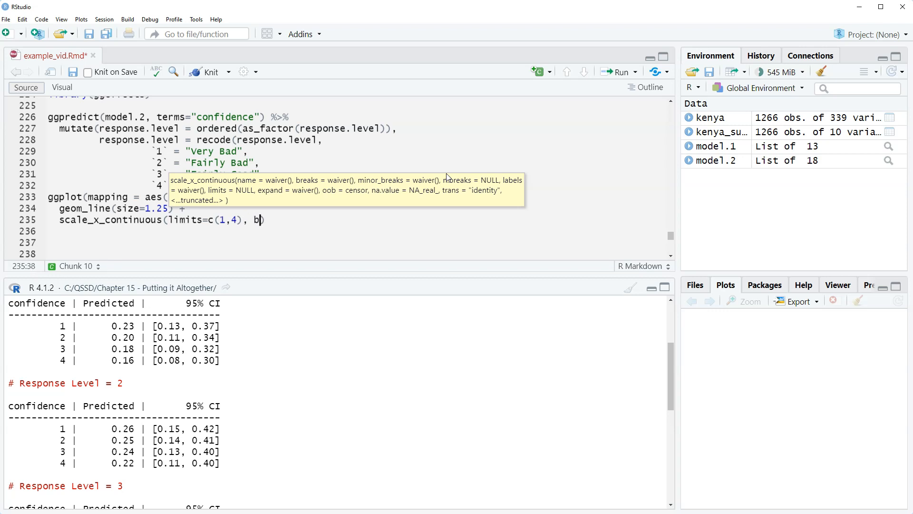
{"action": "type", "text": "reaks="}
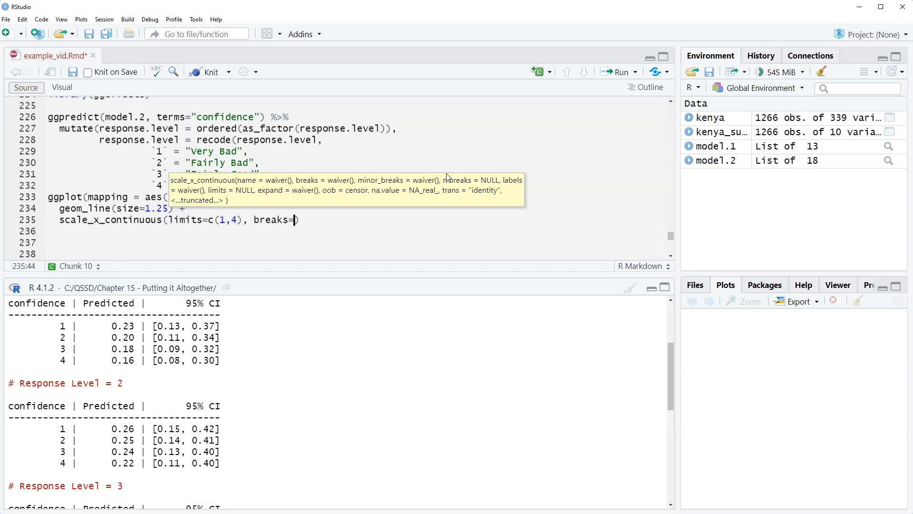
{"action": "type", "text": "c"}
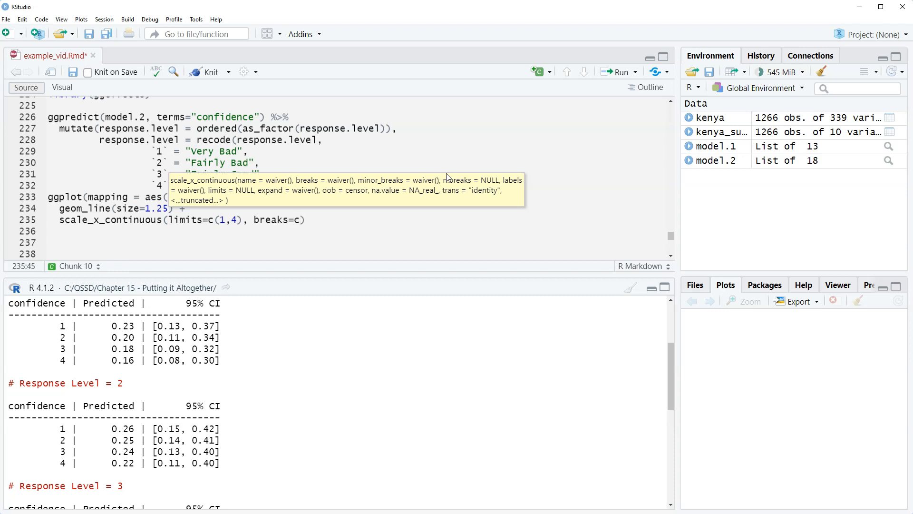
{"action": "type", "text": "()"}
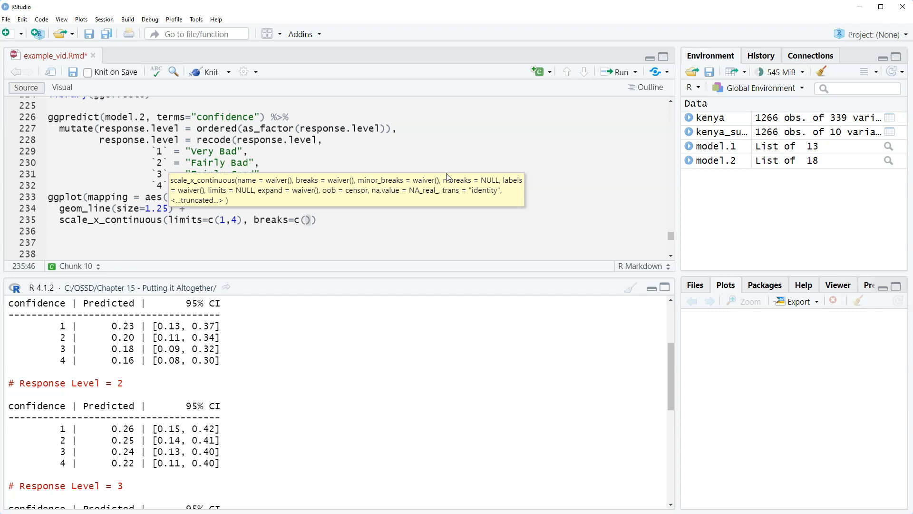
{"action": "type", "text": "1:4"}
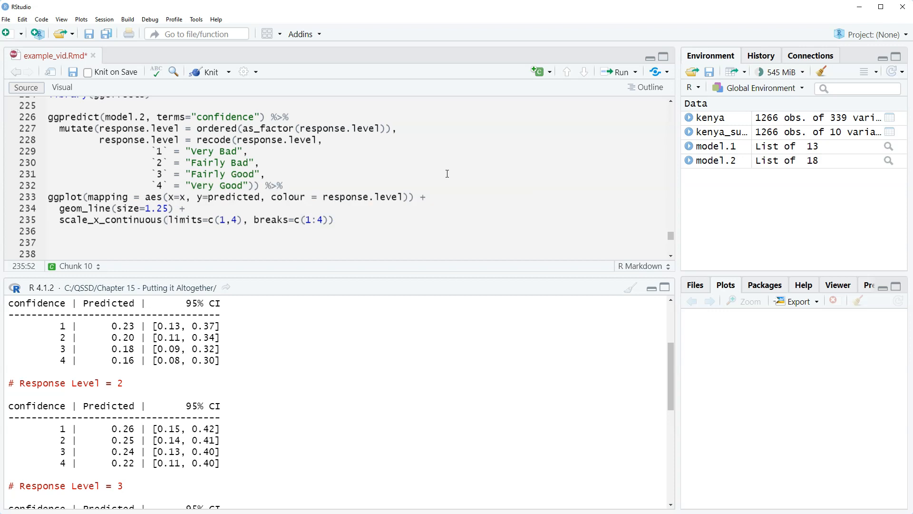
{"action": "type", "text": "+"}
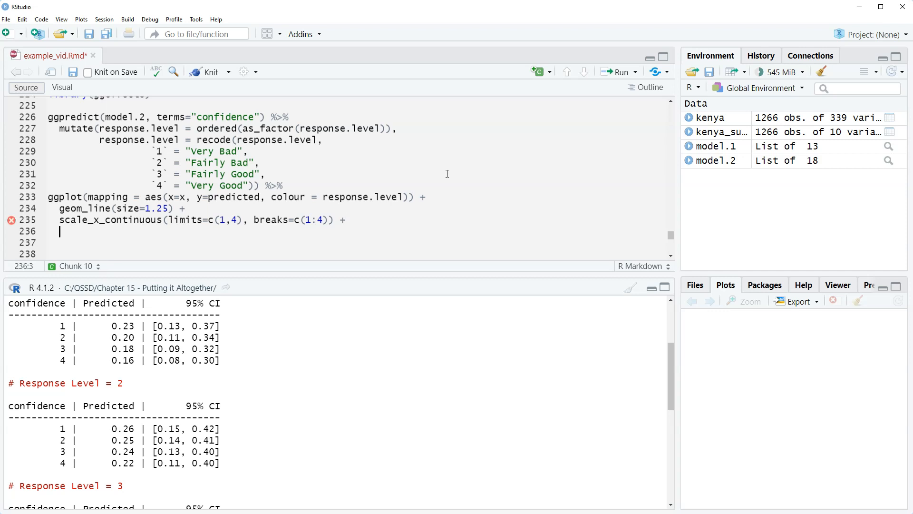
Step: Title the plot "Predicted Probabilities of Authoritarian Regime Support" in labs()
{"action": "type", "text": "labs("}
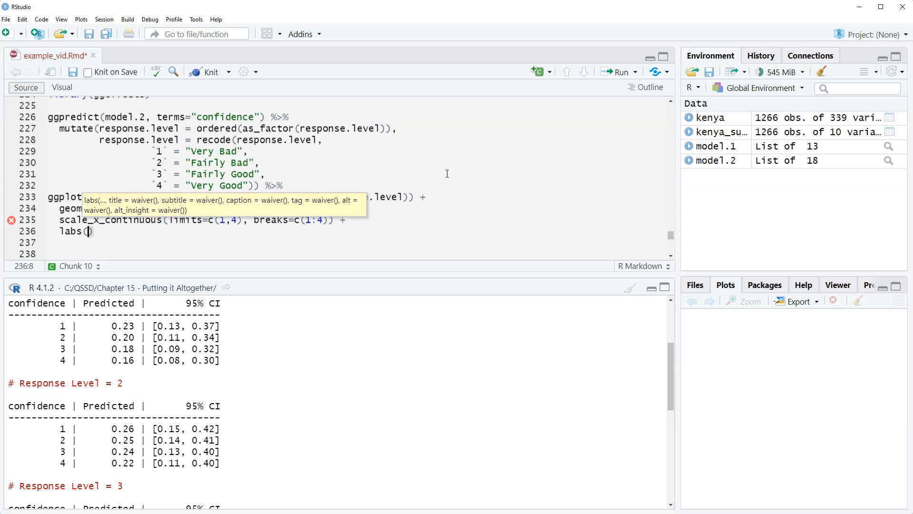
{"action": "type", "text": "title ="}
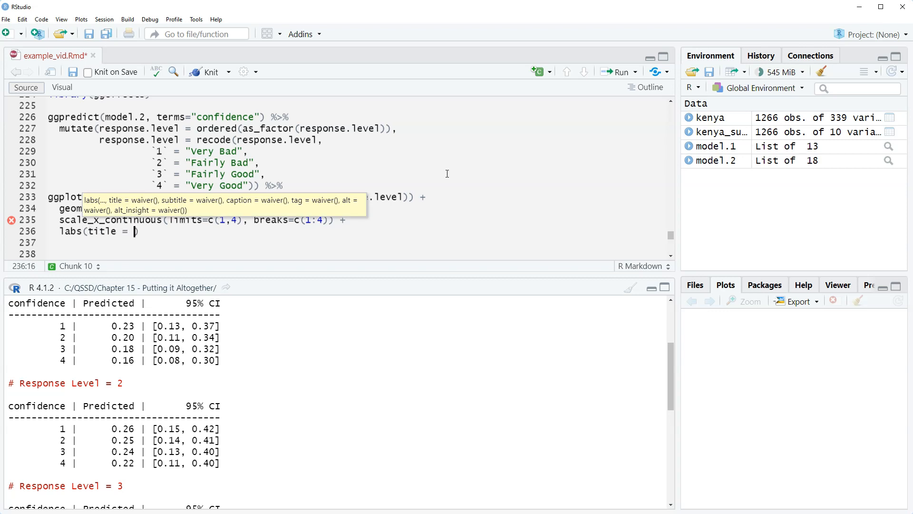
{"action": "type", "text": "\"\""}
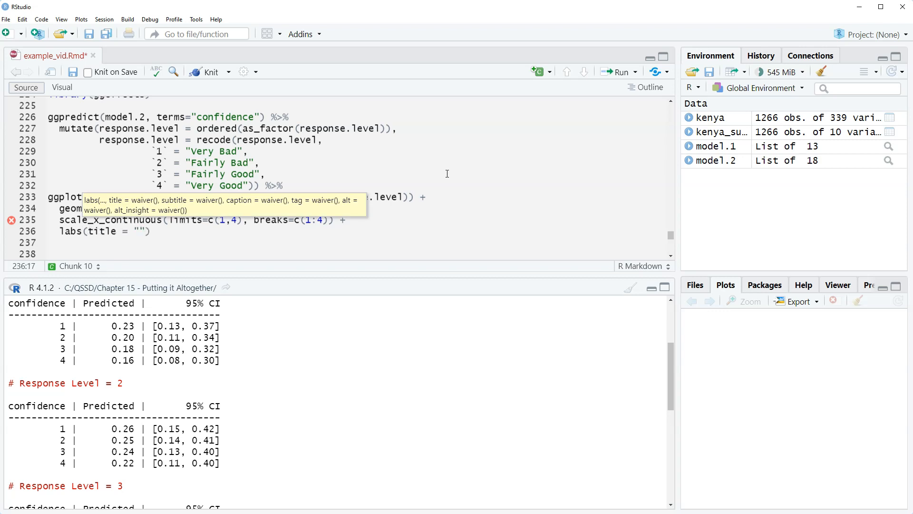
{"action": "type", "text": "Predi"}
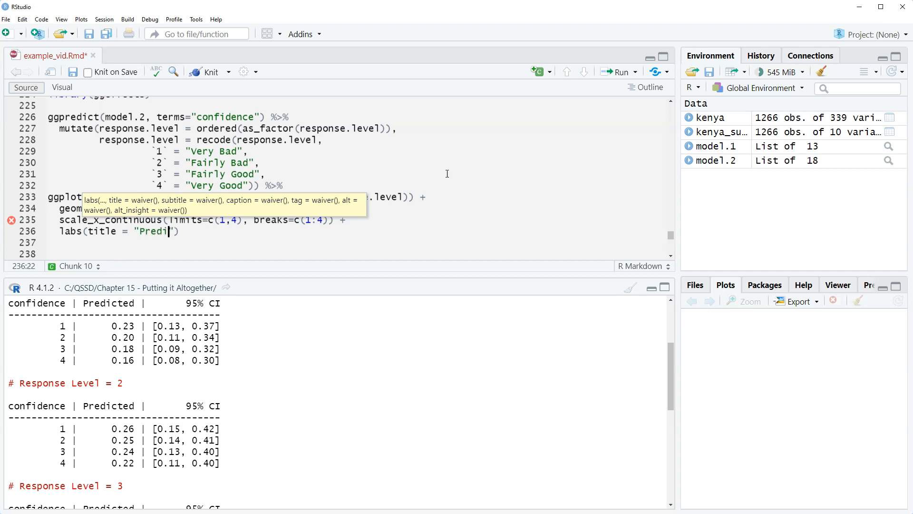
{"action": "type", "text": "cted Probabilities of"}
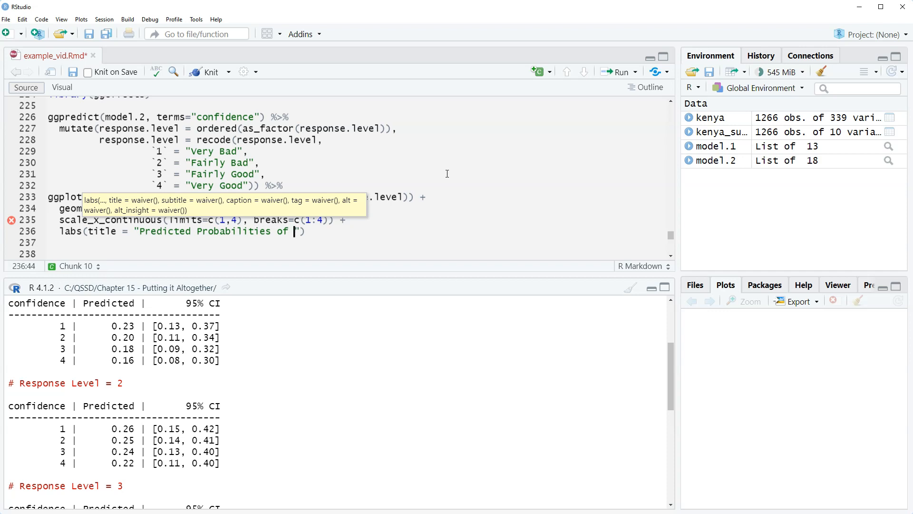
{"action": "type", "text": "Author"}
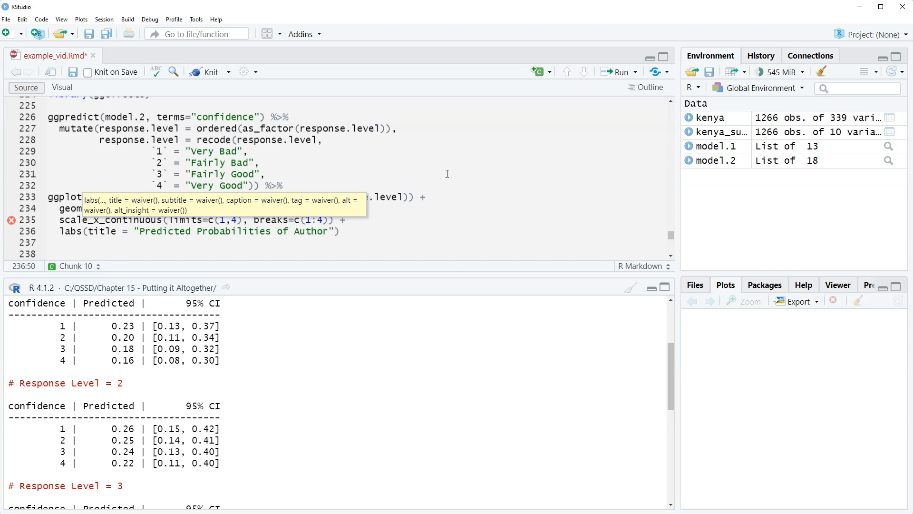
{"action": "type", "text": "Authoritarian Regime Support"}
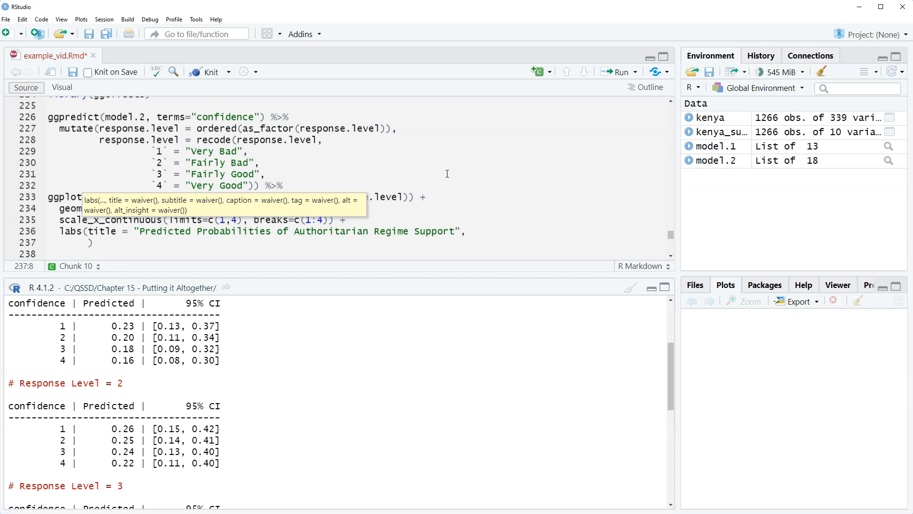
Step: Label the axes "Confidence in the National Government" and "Predicted Probability"
{"action": "type", "text": "x = \"Co"}
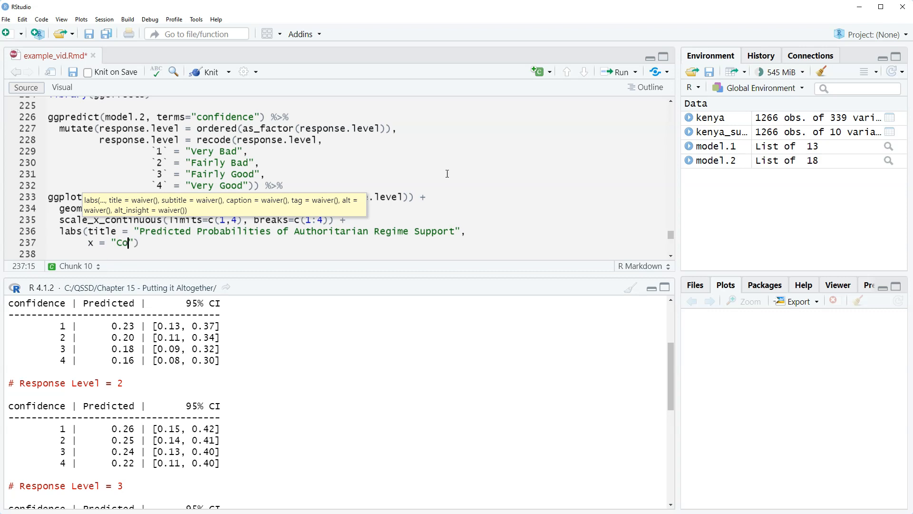
{"action": "type", "text": "nfi"}
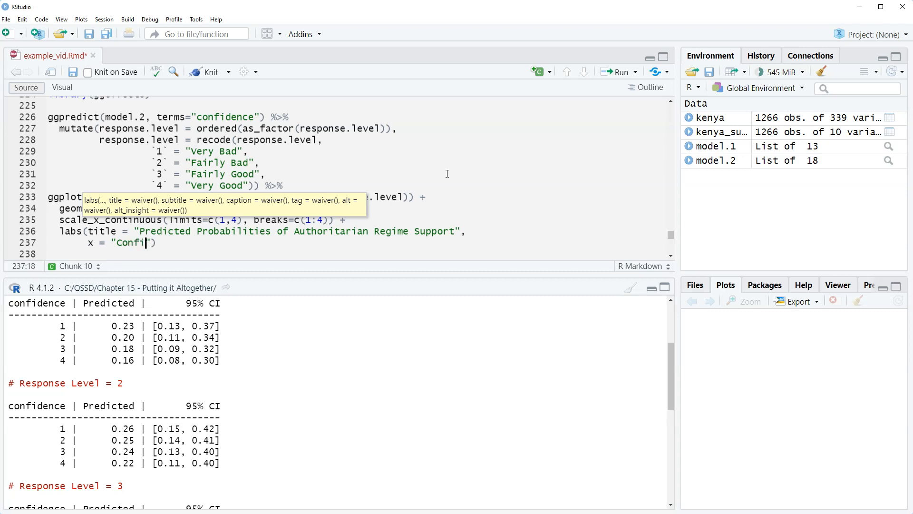
{"action": "type", "text": "dence in the"}
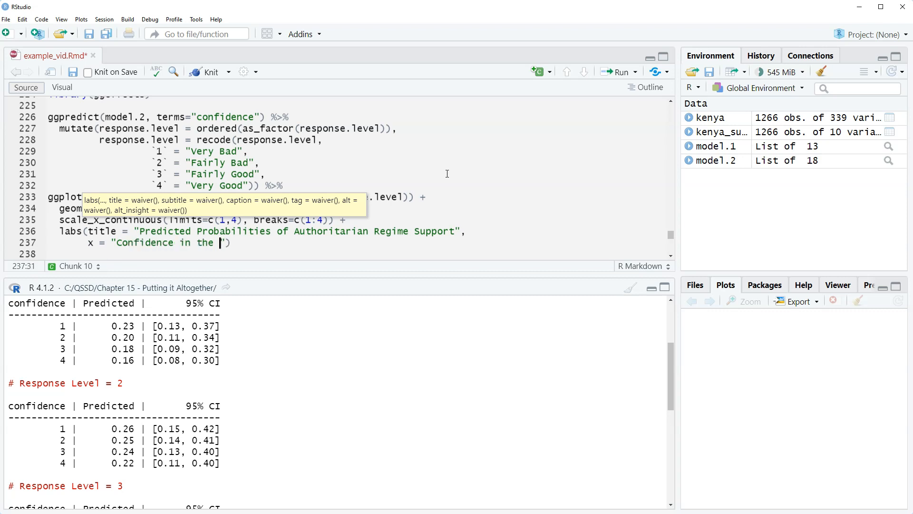
{"action": "type", "text": "National"}
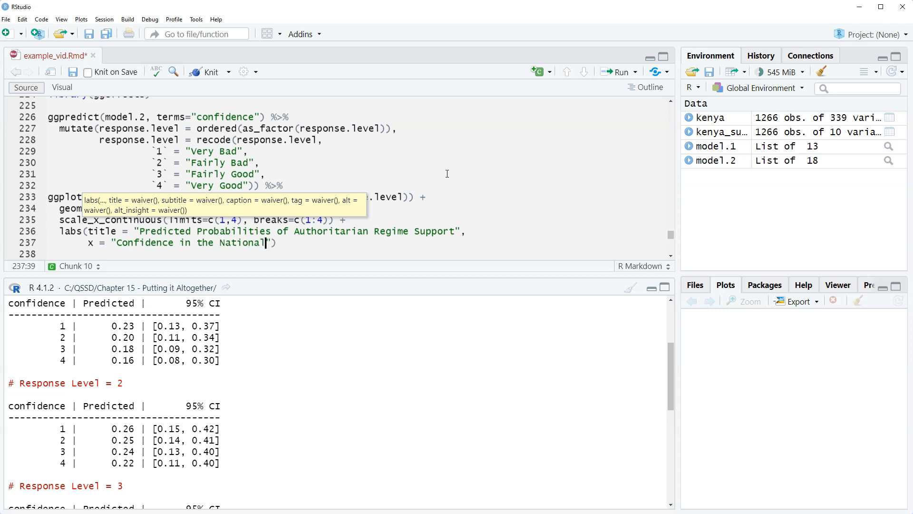
{"action": "type", "text": "Government"}
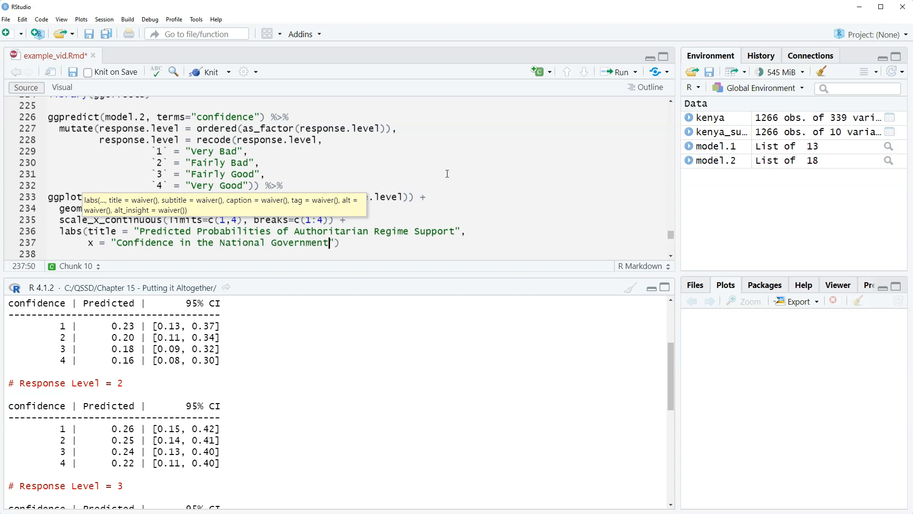
{"action": "type", "text": ","}
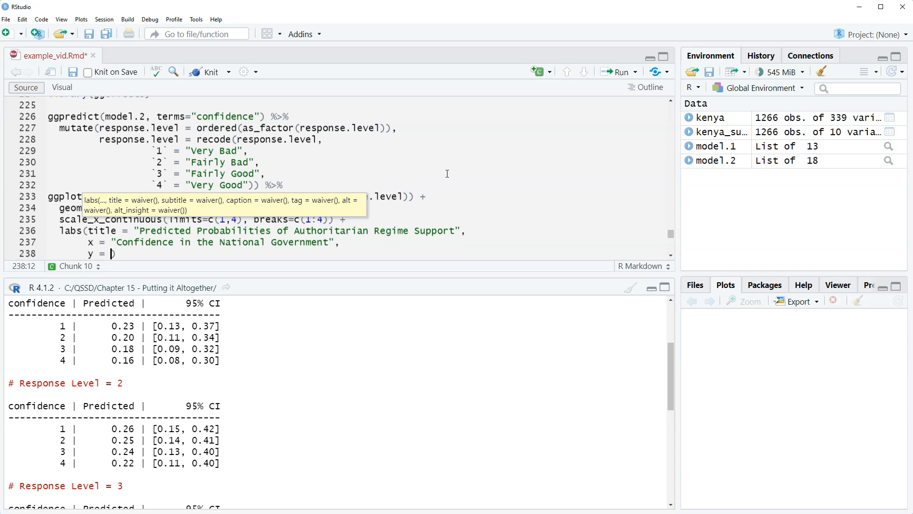
{"action": "type", "text": "Pr\""}
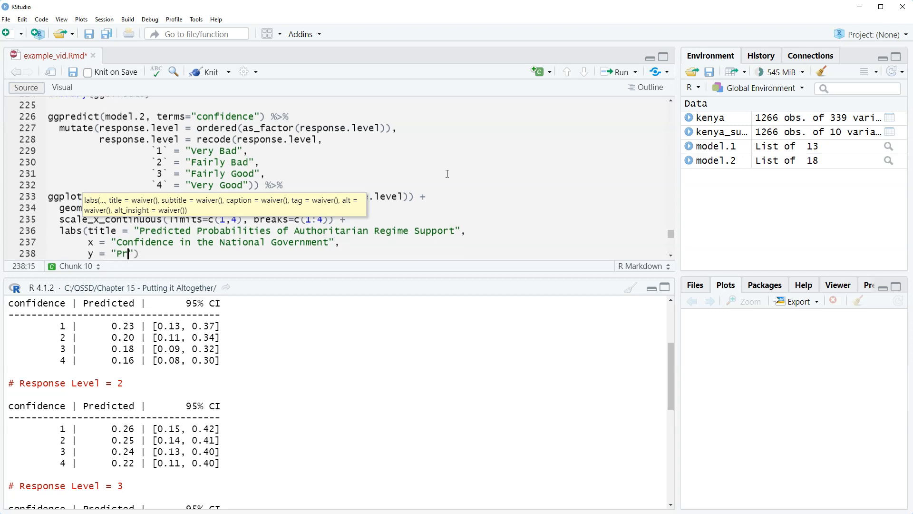
{"action": "type", "text": "edicted Prob"}
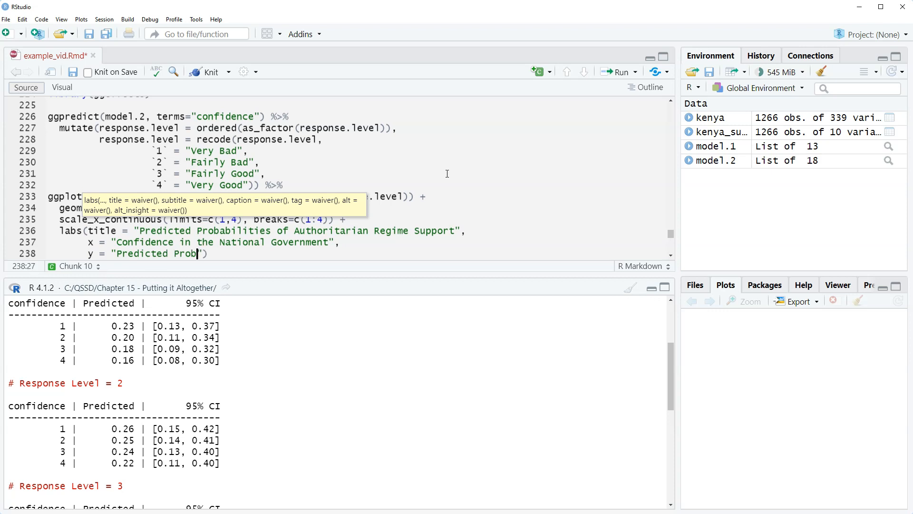
{"action": "type", "text": "ability"}
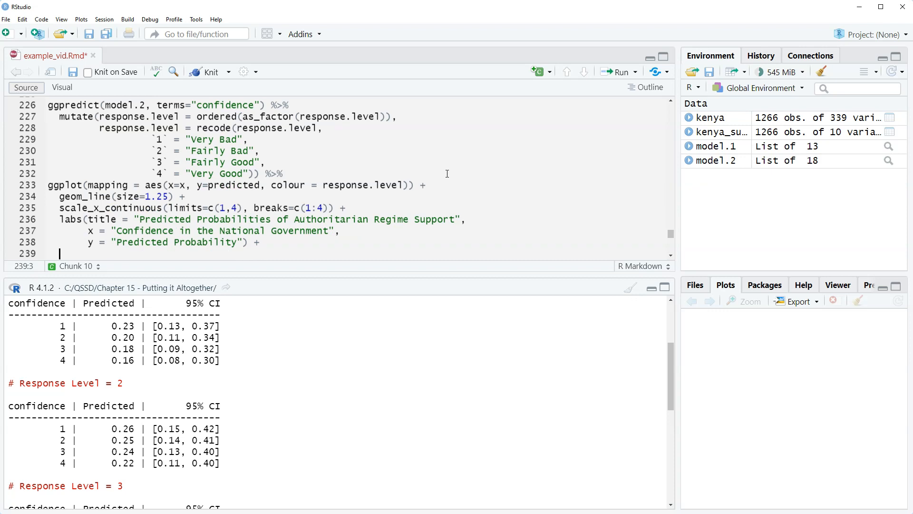
Step: Set the colour legend title to "Auth. Regime" via guides(colour = guide_legend(...))
{"action": "type", "text": "guide"}
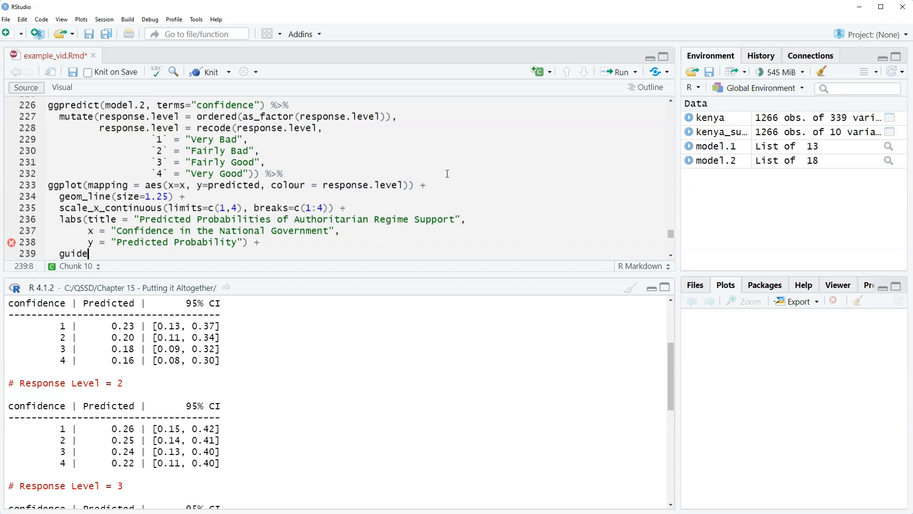
{"action": "type", "text": "("}
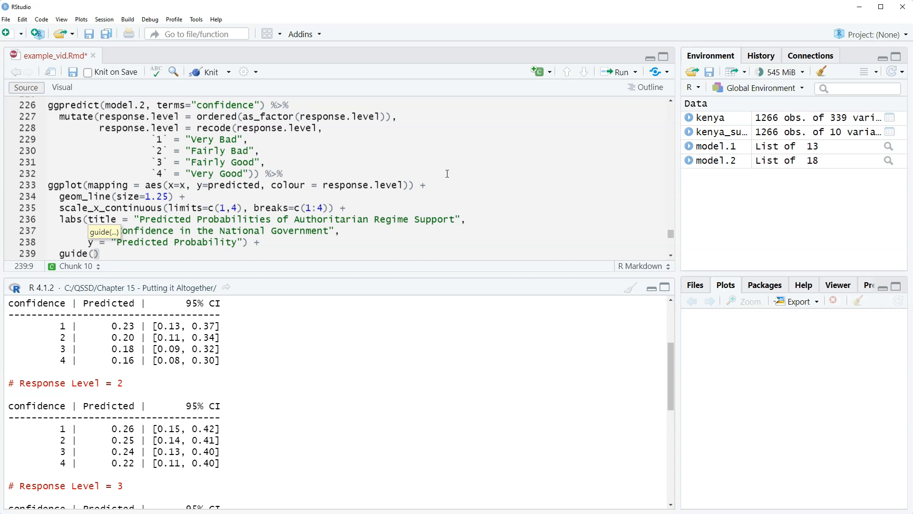
{"action": "key", "text": "Backspace"}
{"action": "type", "text": "s"}
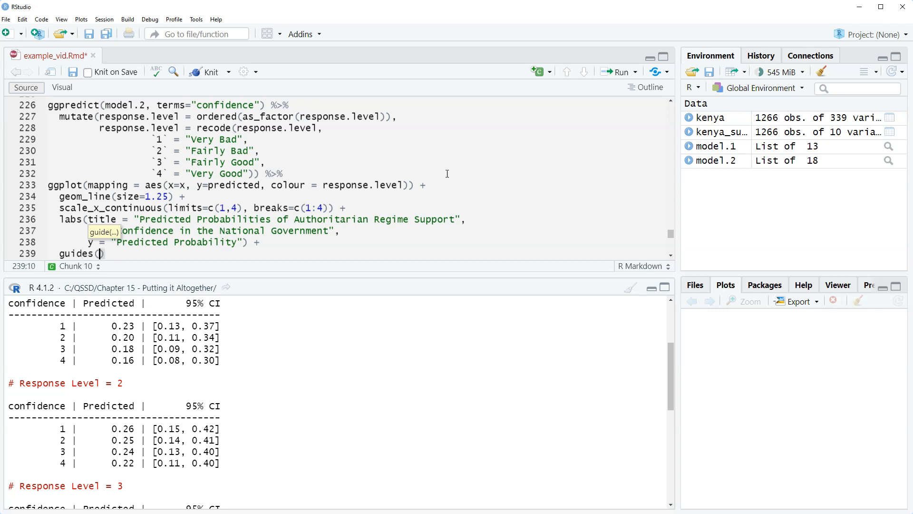
{"action": "type", "text": "colour"}
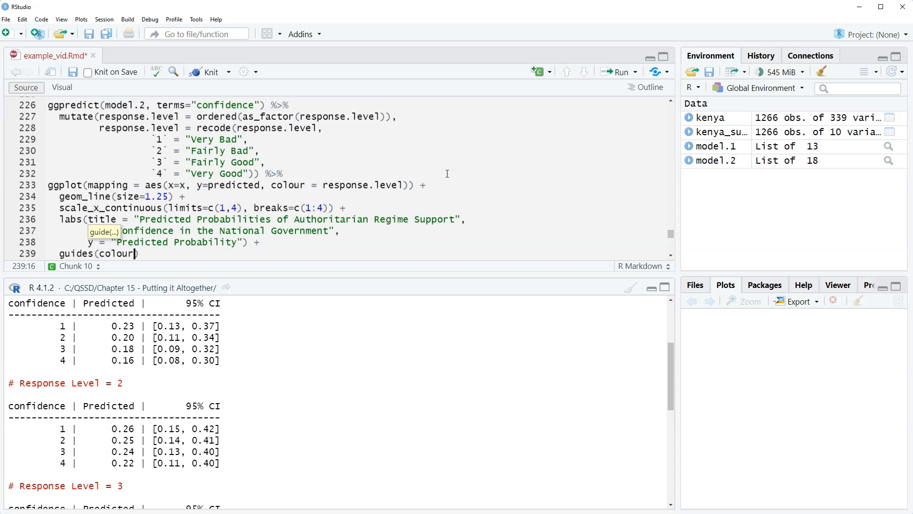
{"action": "type", "text": "= g"}
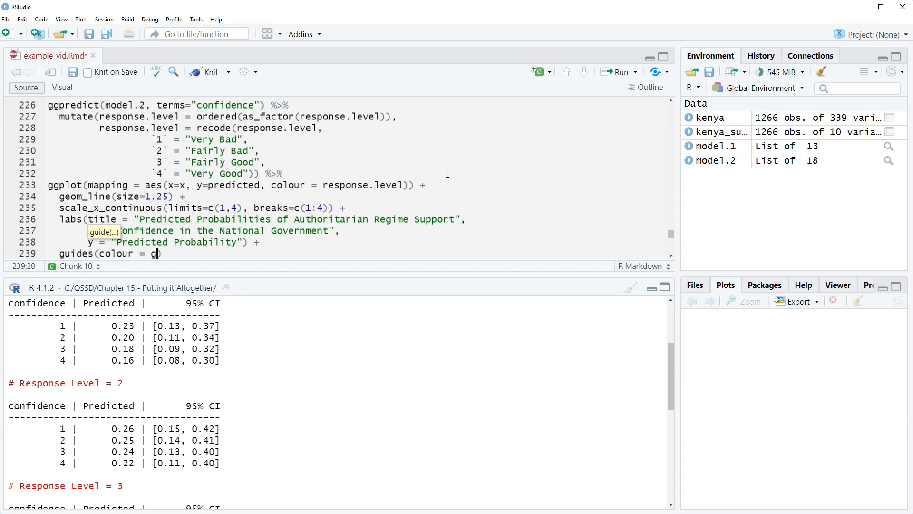
{"action": "type", "text": "uide_legend()"}
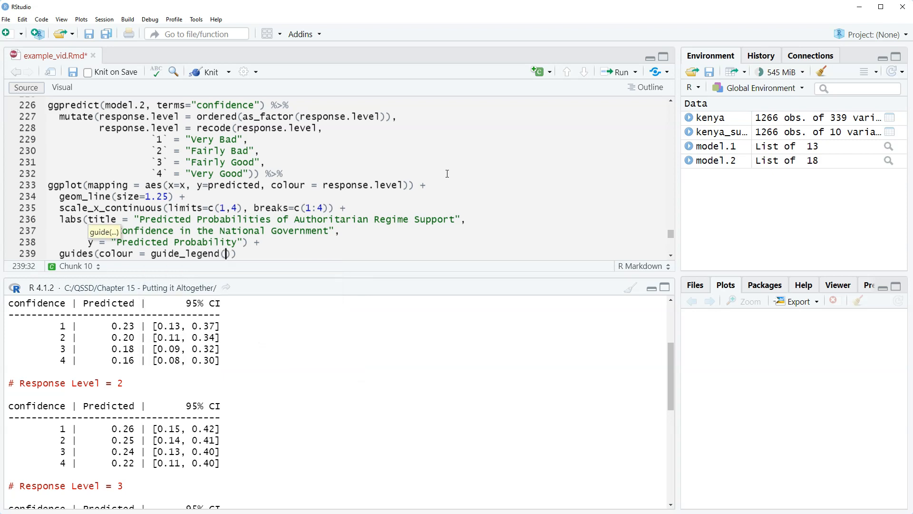
{"action": "type", "text": "title"}
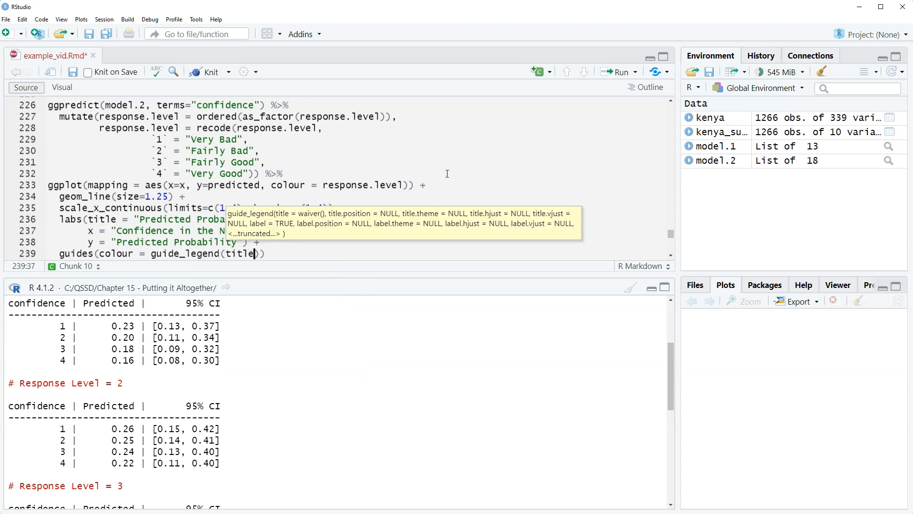
{"action": "type", "text": "= \"A"}
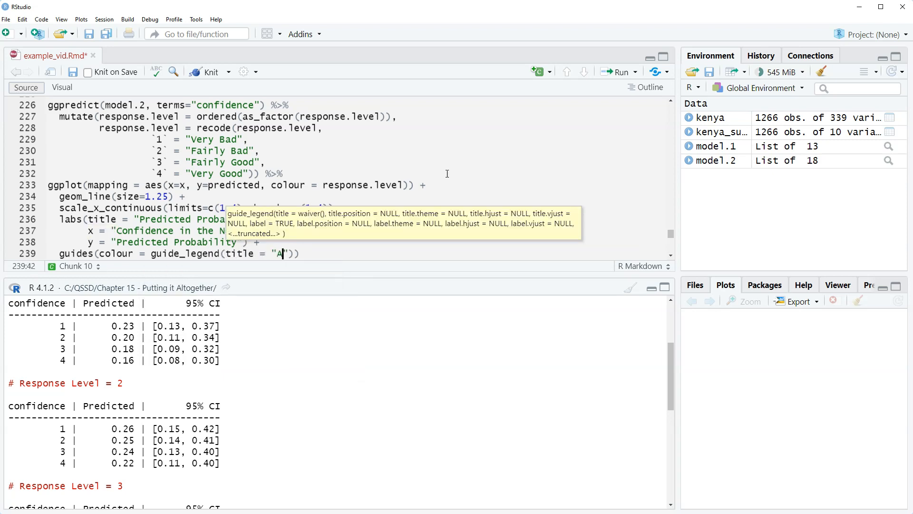
{"action": "type", "text": "uth."}
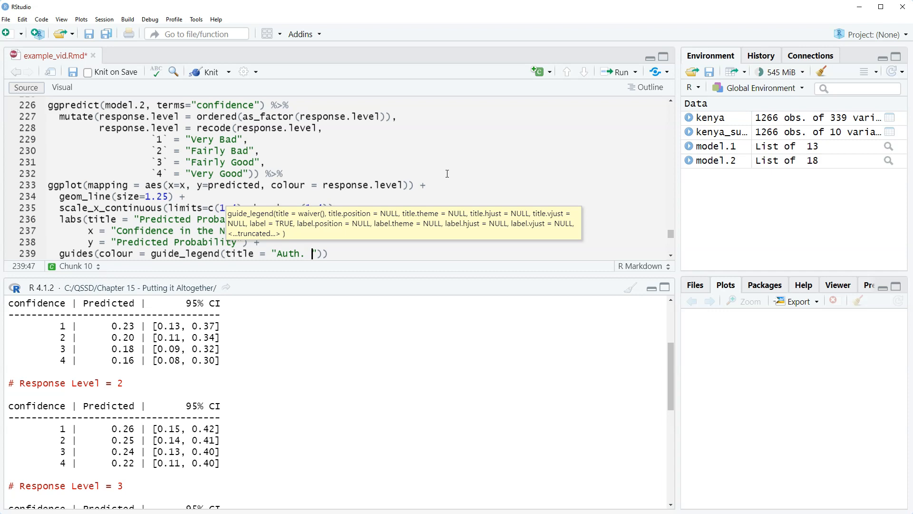
{"action": "type", "text": "Re"}
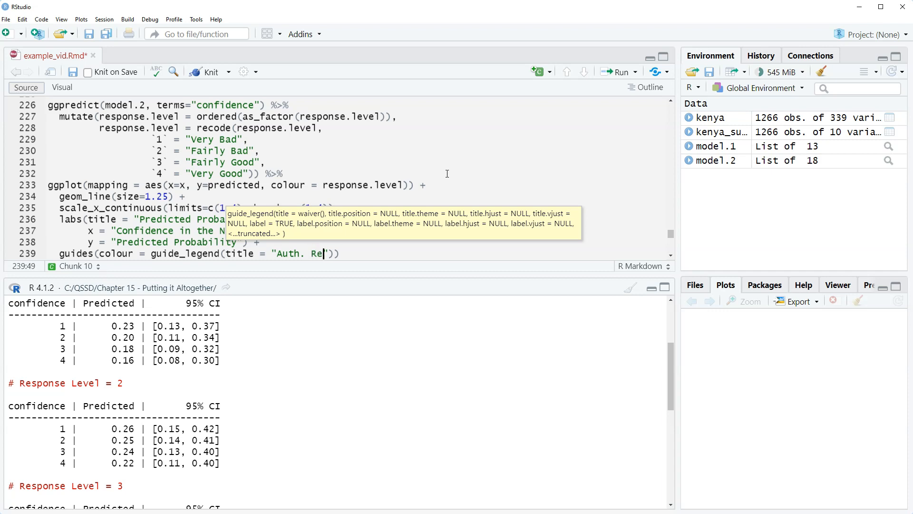
{"action": "type", "text": "gime"}
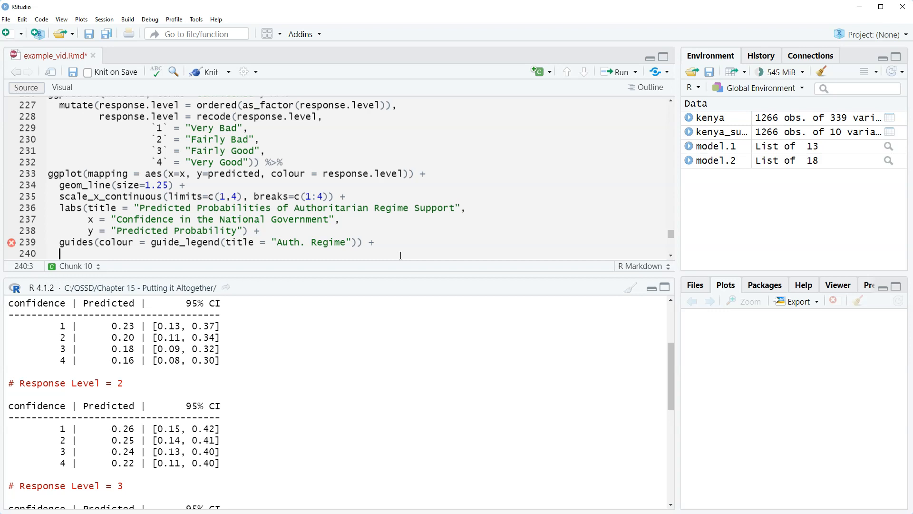
Step: Add theme_minimal() and scale_colour_viridis_d() layers
{"action": "type", "text": "theme_m"}
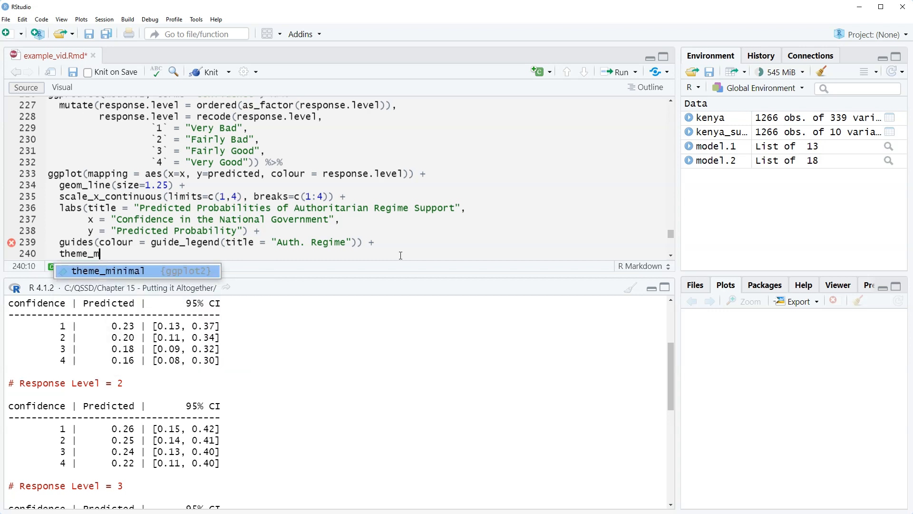
{"action": "key", "text": "Tab"}
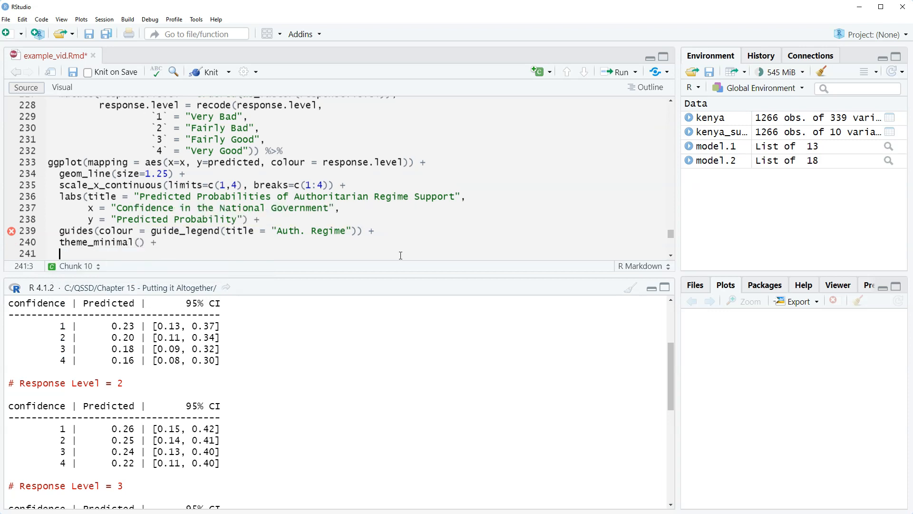
{"action": "type", "text": "scale_colour"}
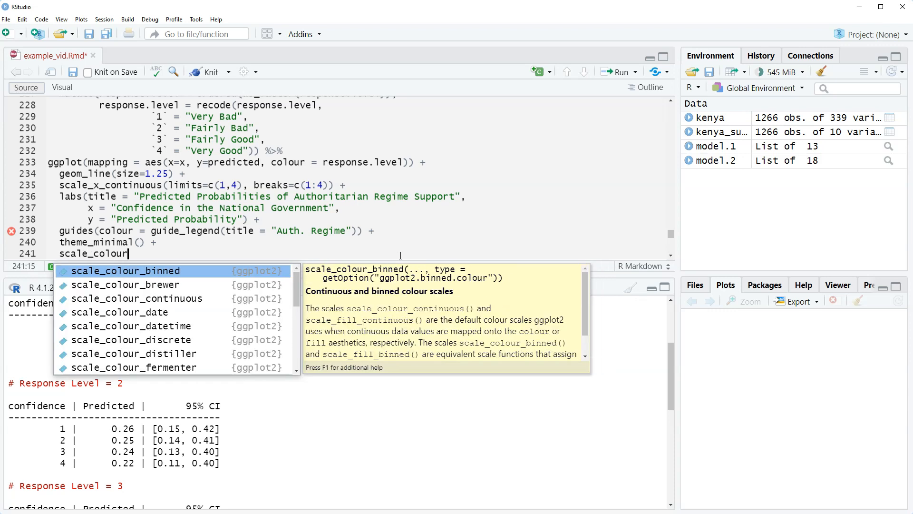
{"action": "type", "text": "_viridis_d() +"}
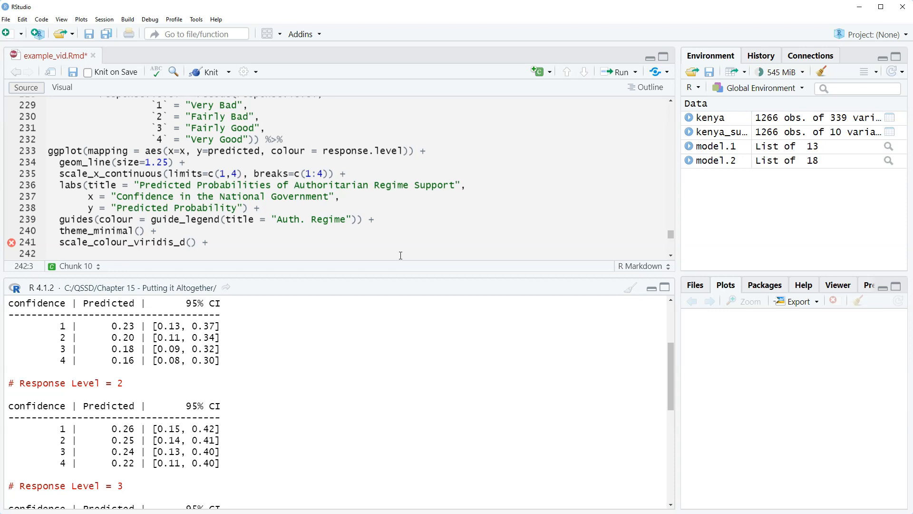
Step: Add theme(plot.title = element_text(size=12)) to close the plot code
{"action": "type", "text": "theme"}
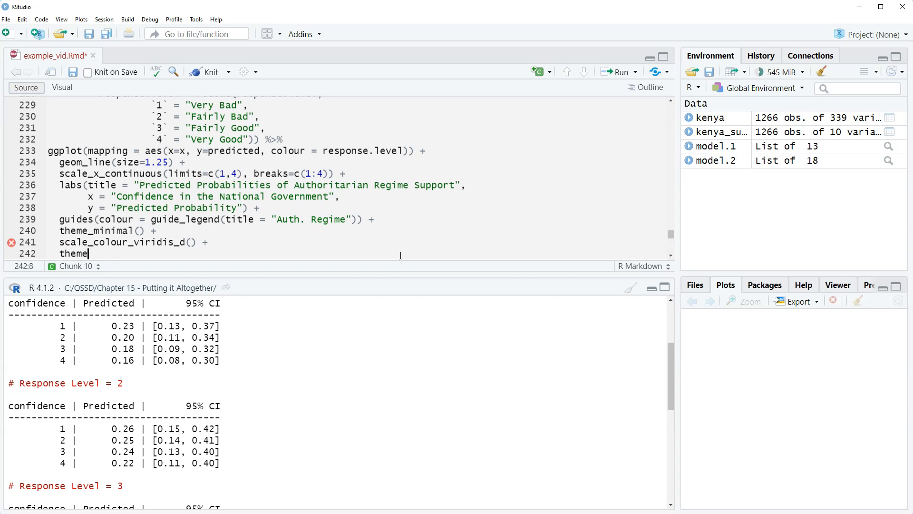
{"action": "type", "text": "("}
{"action": "type", "text": "plot.title = element_text"}
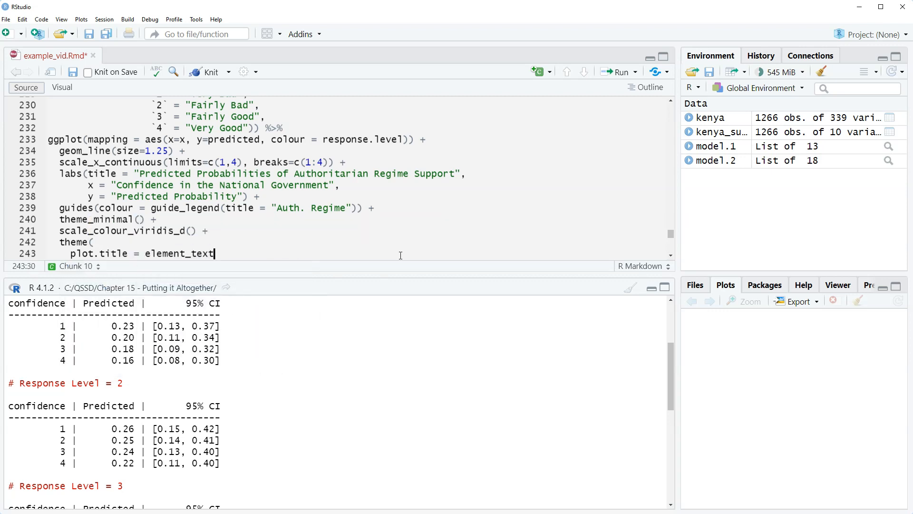
{"action": "type", "text": "(size"}
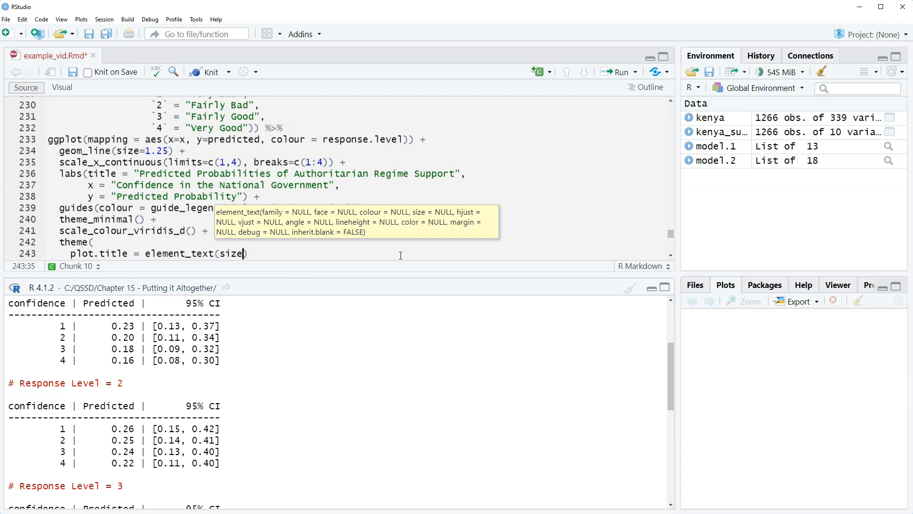
{"action": "type", "text": "12"}
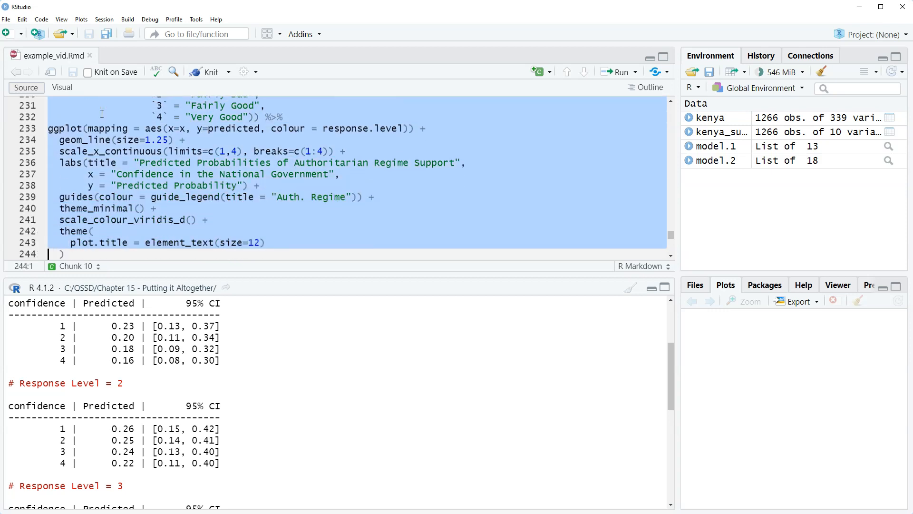
Step: Run the whole plotting chunk and view the viridis probability plot enlarged
{"action": "left_click", "coordinate": [621, 71]}
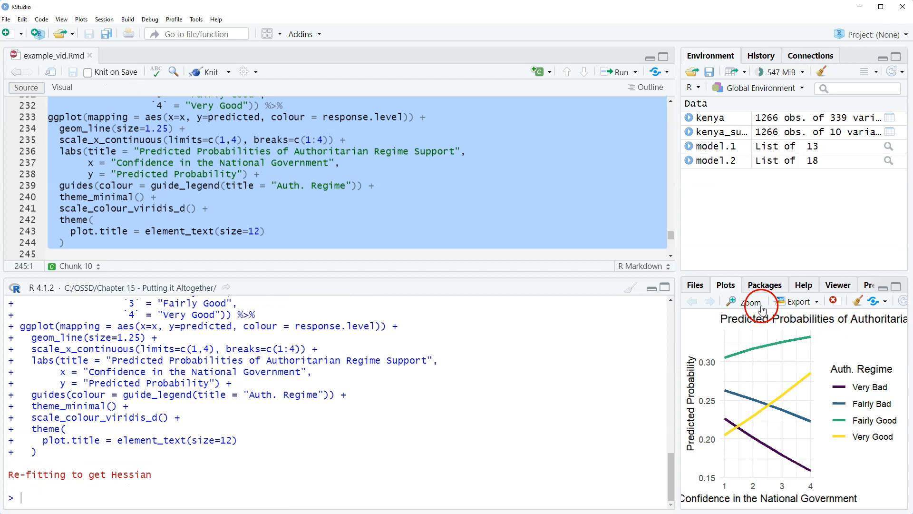
{"action": "left_click", "coordinate": [748, 301]}
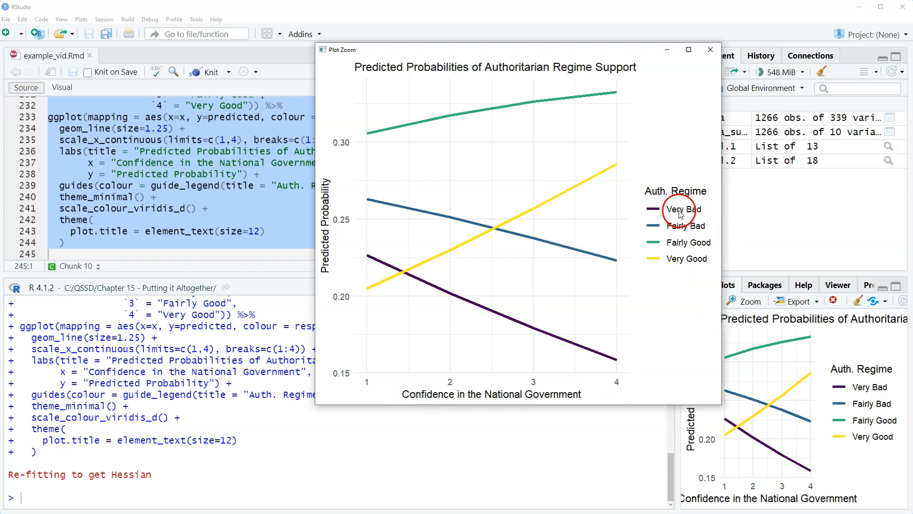
{"action": "mouse_move", "coordinate": [691, 243]}
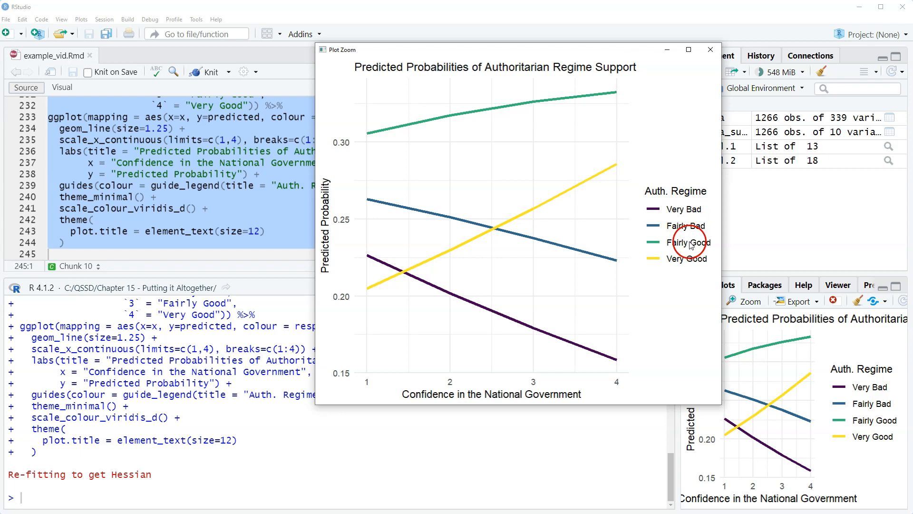
{"action": "mouse_move", "coordinate": [691, 209]}
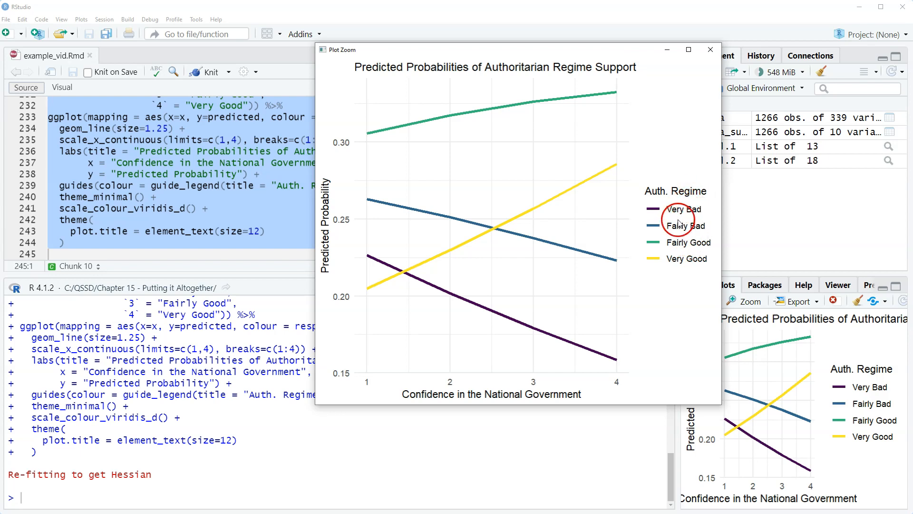
{"action": "mouse_move", "coordinate": [682, 291]}
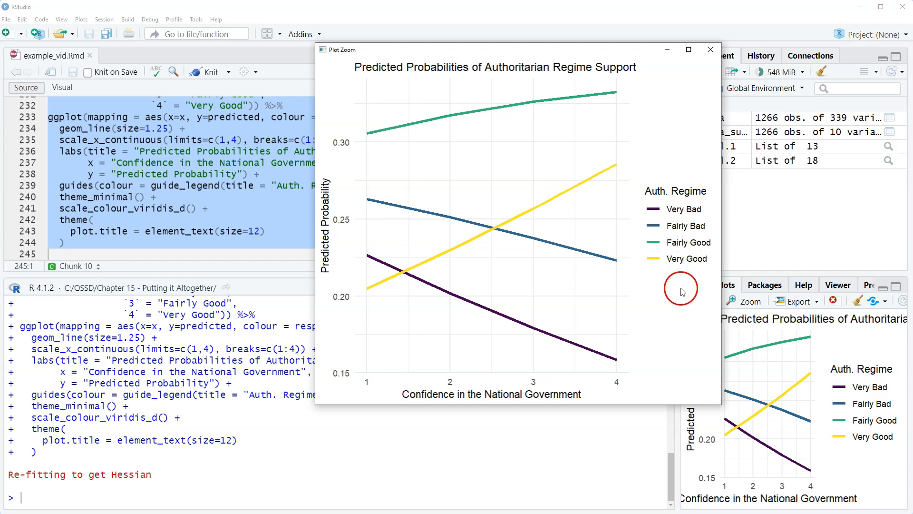
{"action": "mouse_move", "coordinate": [234, 267]}
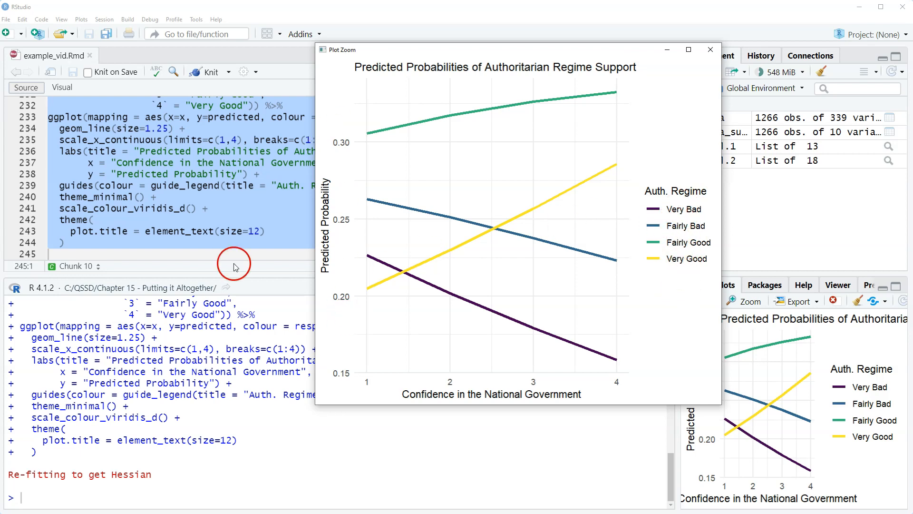
{"action": "mouse_move", "coordinate": [345, 302]}
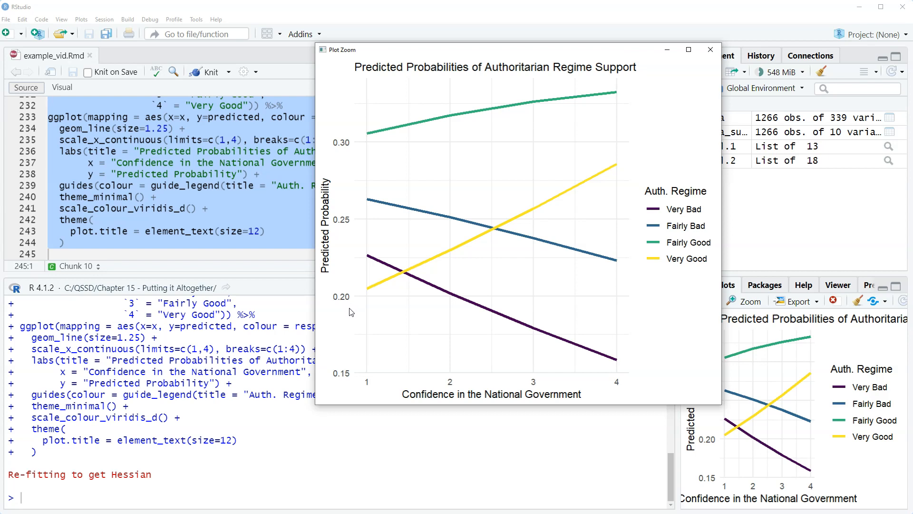
{"action": "left_click", "coordinate": [362, 305]}
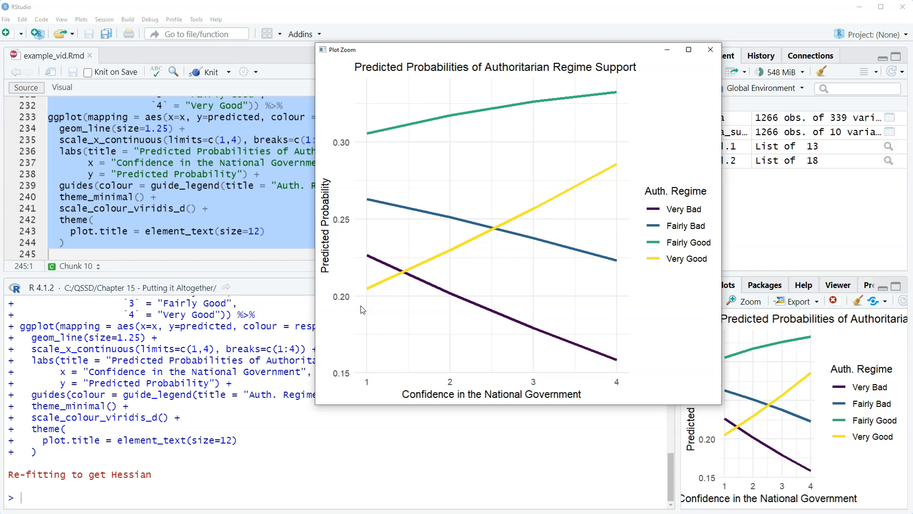
Step: Run the ggpredict/ggplot chunk and view the four-line viridis plot enlarged in its own window
{"action": "left_click", "coordinate": [375, 280]}
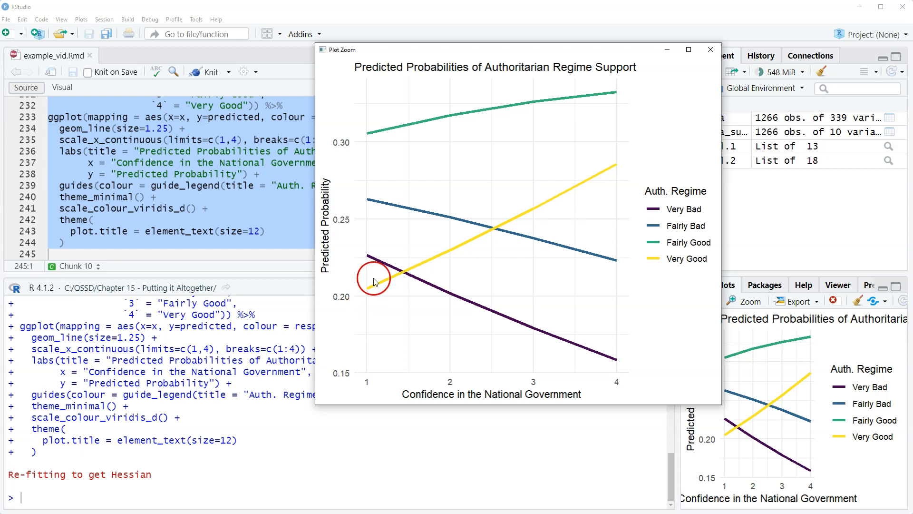
{"action": "mouse_move", "coordinate": [421, 258]}
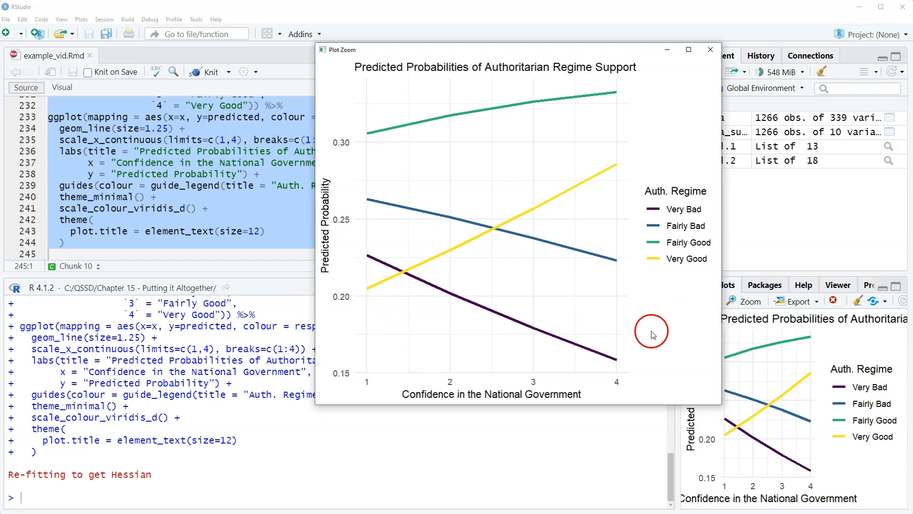
{"action": "mouse_move", "coordinate": [496, 429]}
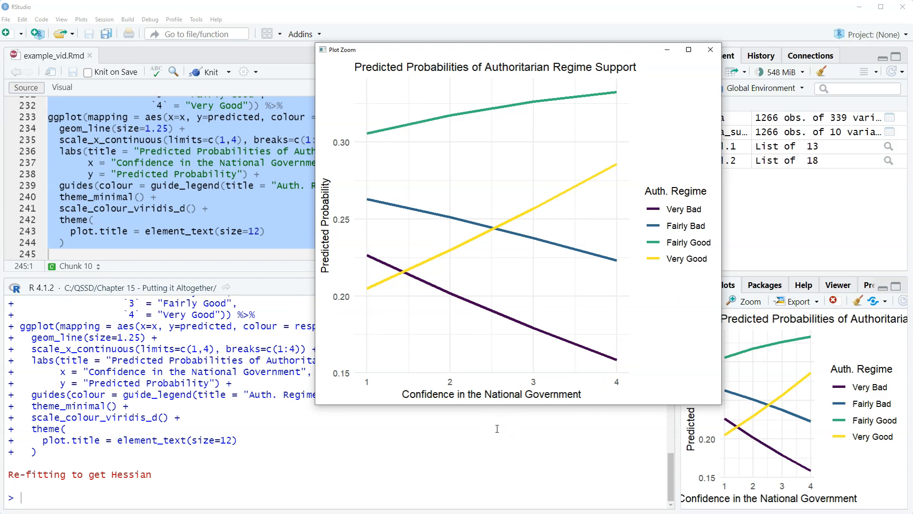
{"action": "left_click", "coordinate": [520, 360]}
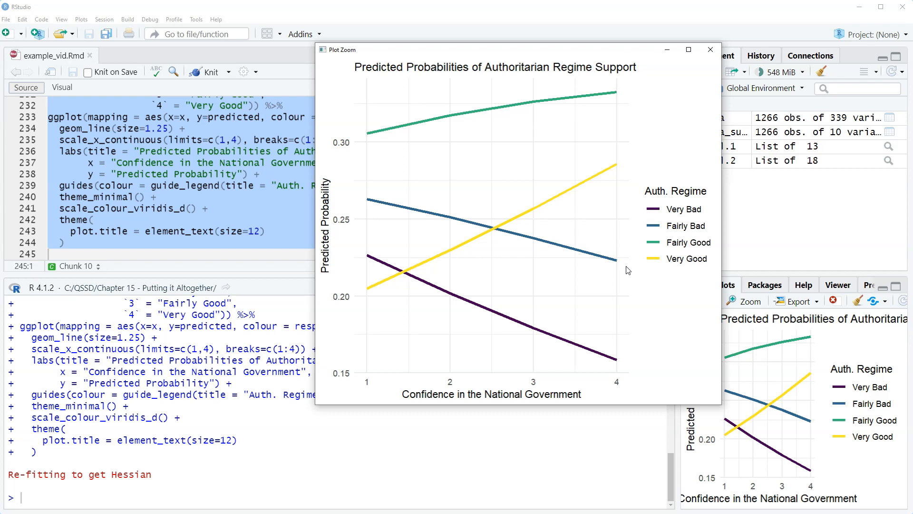
{"action": "left_click", "coordinate": [393, 241]}
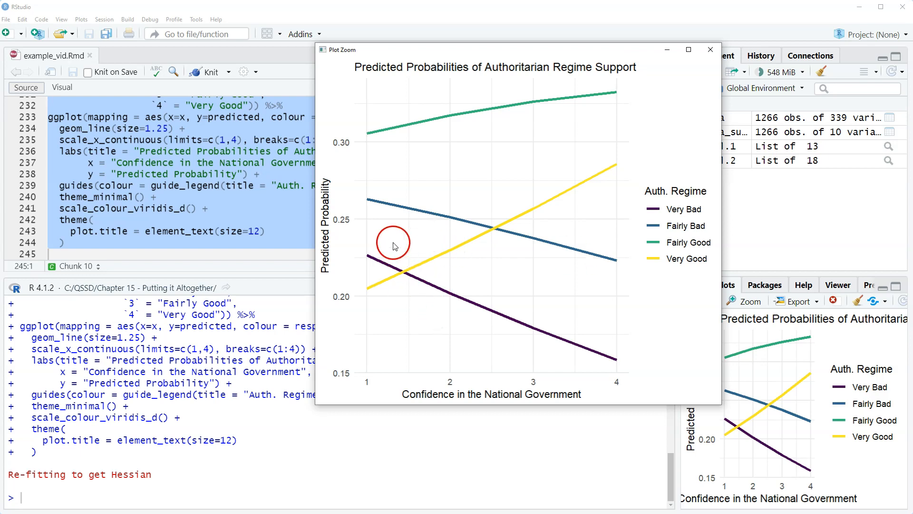
{"action": "mouse_move", "coordinate": [408, 267]}
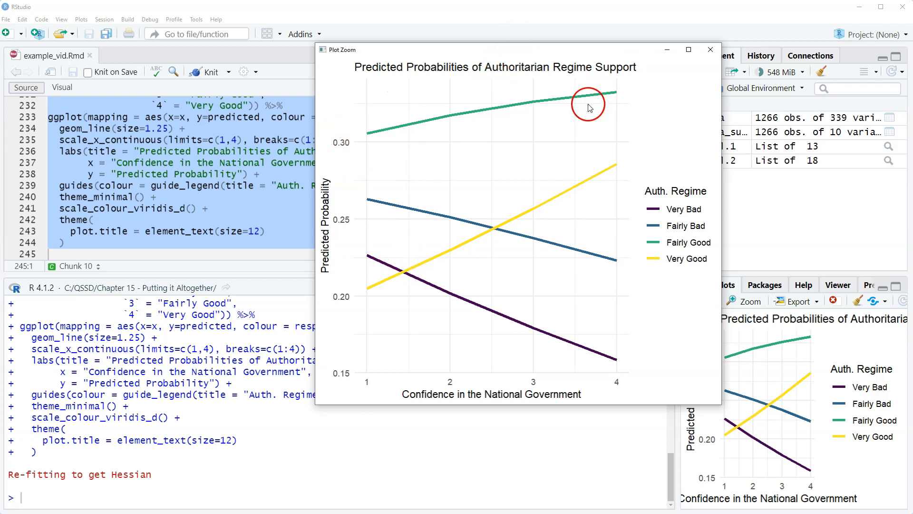
{"action": "mouse_move", "coordinate": [521, 294]}
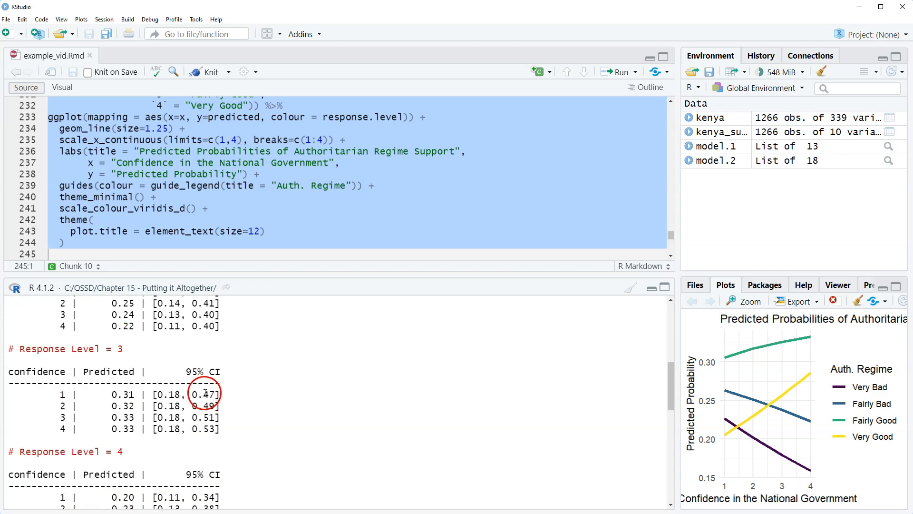
{"action": "scroll", "scroll_direction": "down", "scroll_amount": 3}
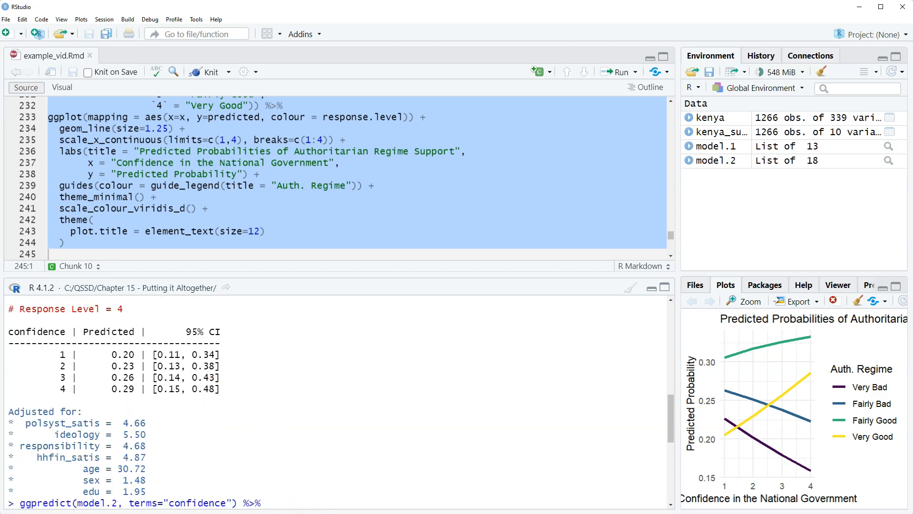
{"action": "left_click", "coordinate": [748, 301]}
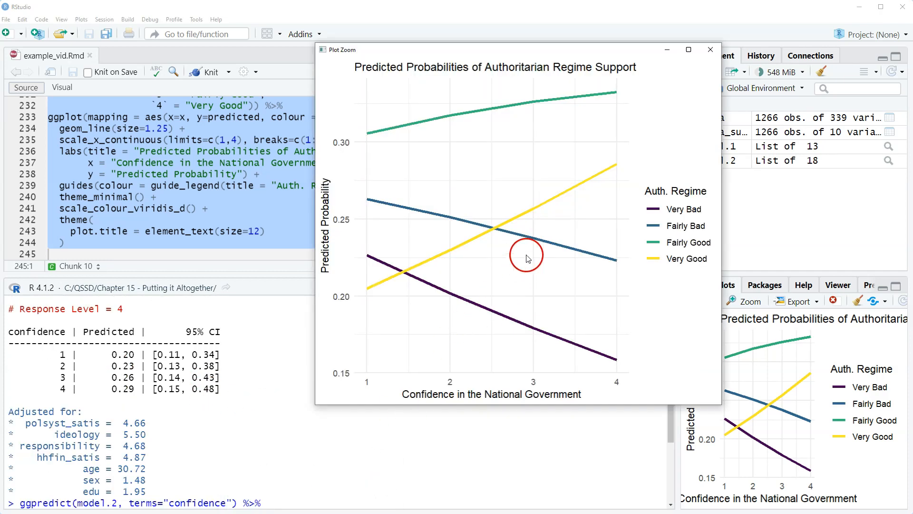
{"action": "mouse_move", "coordinate": [344, 113]}
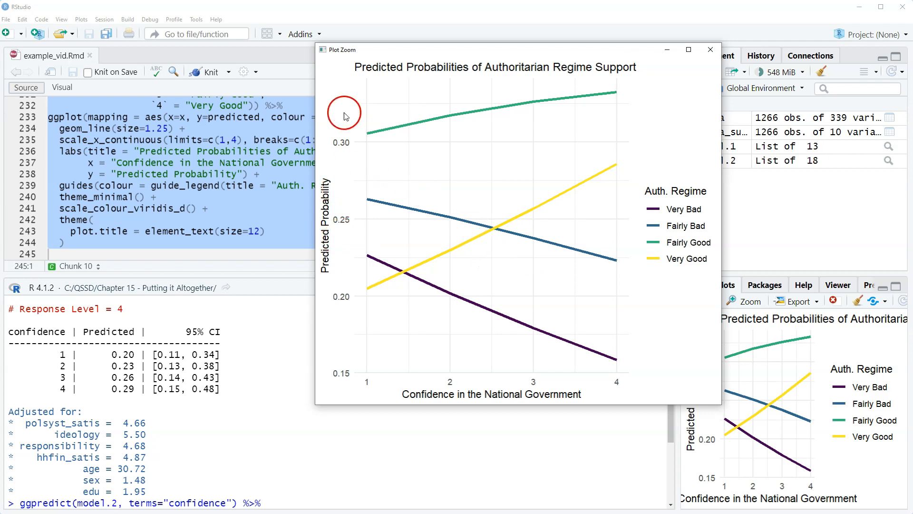
{"action": "mouse_move", "coordinate": [403, 351]}
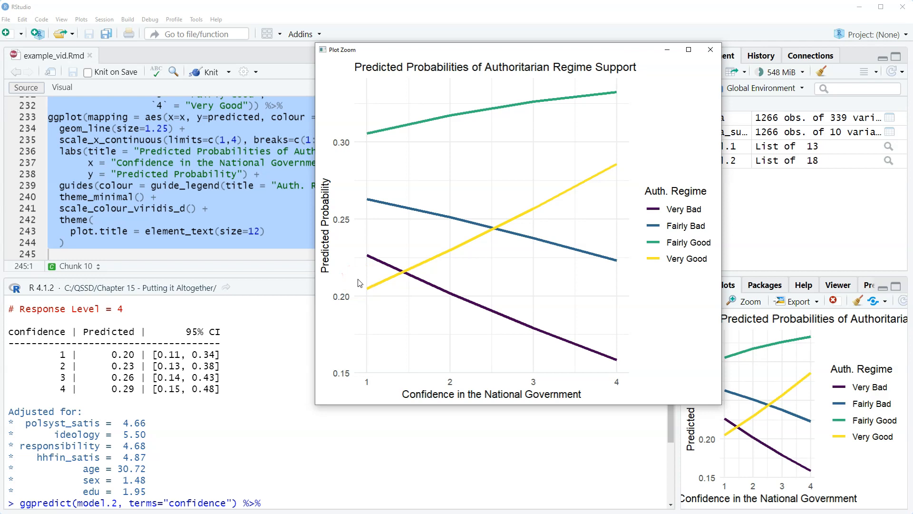
{"action": "mouse_move", "coordinate": [362, 278]}
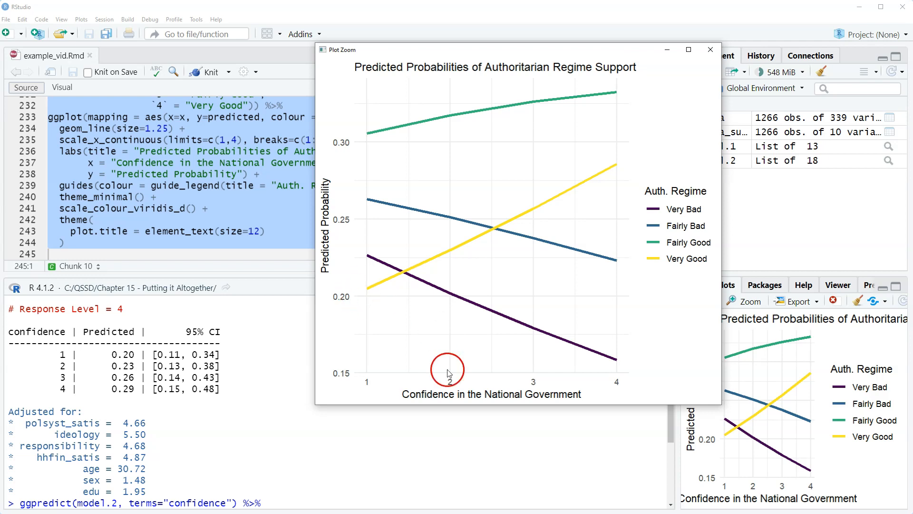
{"action": "mouse_move", "coordinate": [460, 378]}
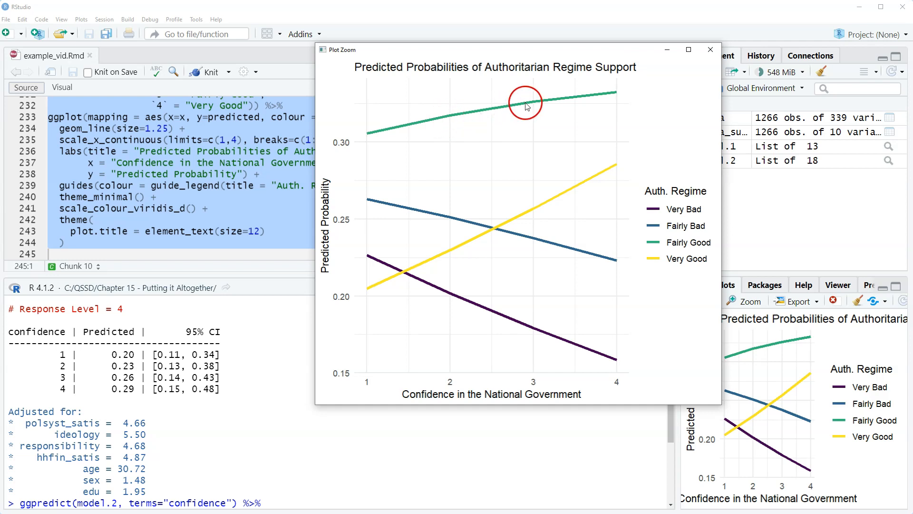
{"action": "mouse_move", "coordinate": [529, 106]}
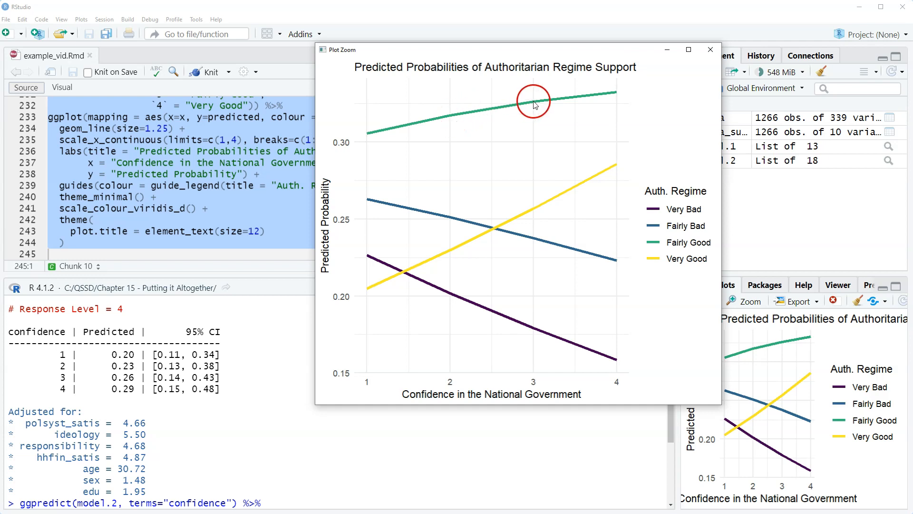
{"action": "mouse_move", "coordinate": [439, 194]}
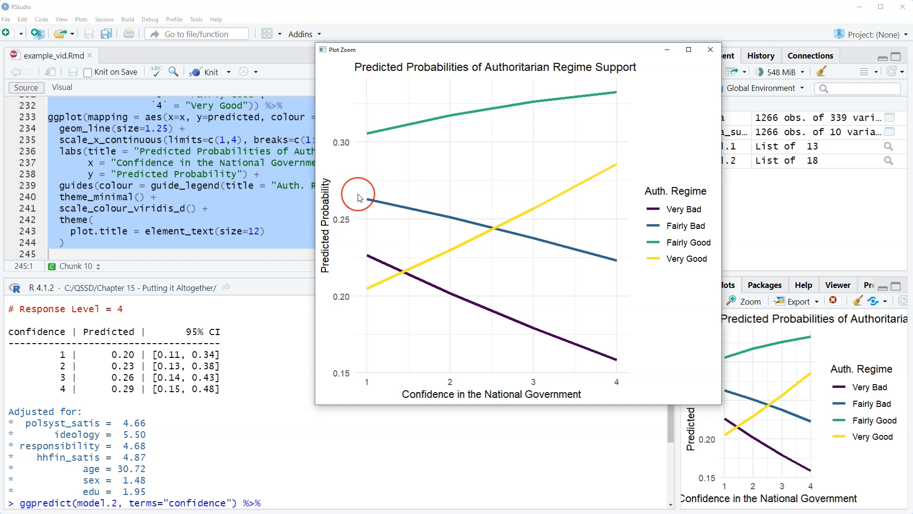
{"action": "mouse_move", "coordinate": [464, 148]}
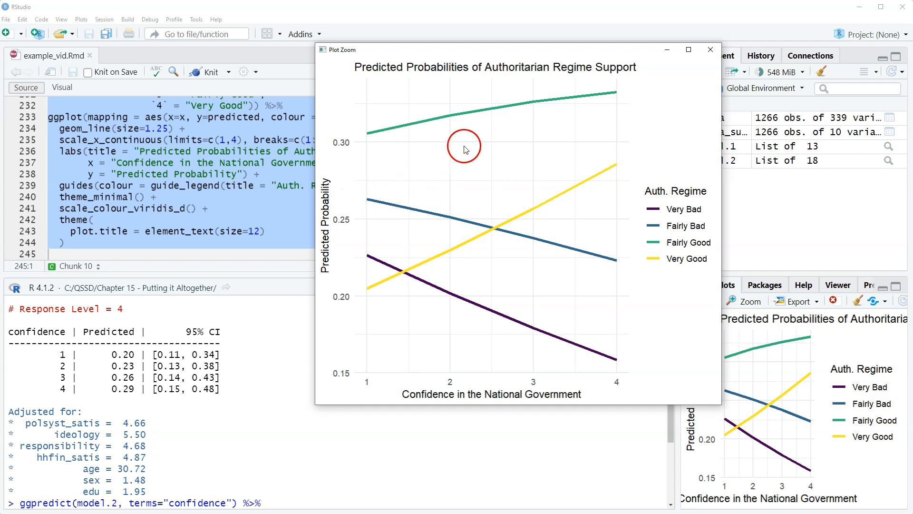
{"action": "mouse_move", "coordinate": [426, 391]}
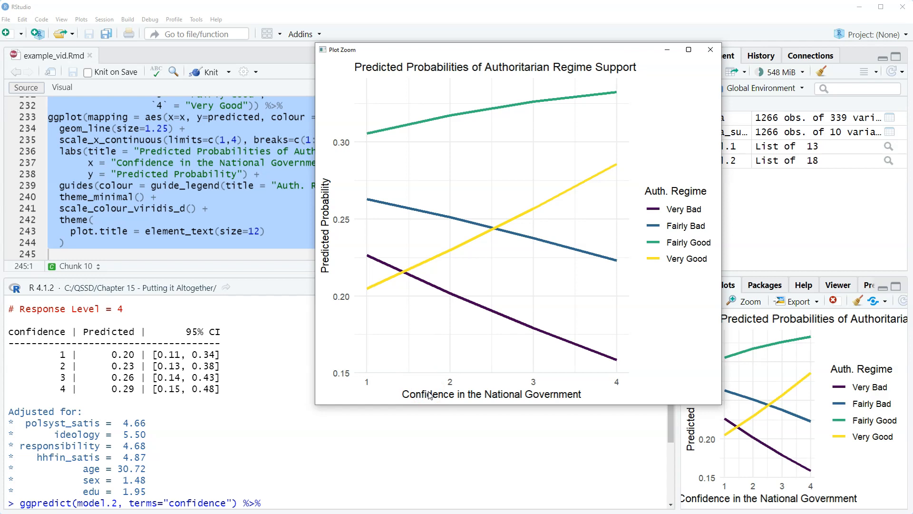
{"action": "left_click", "coordinate": [410, 392]}
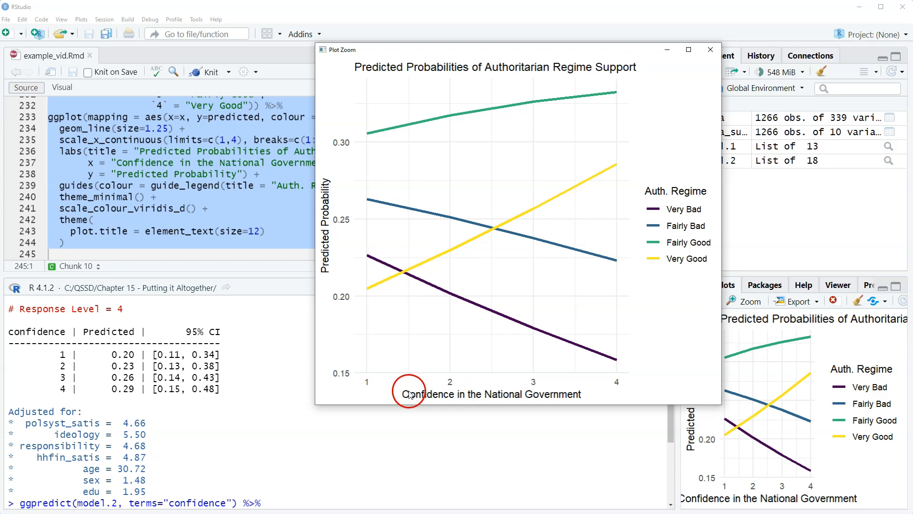
{"action": "mouse_move", "coordinate": [463, 386]}
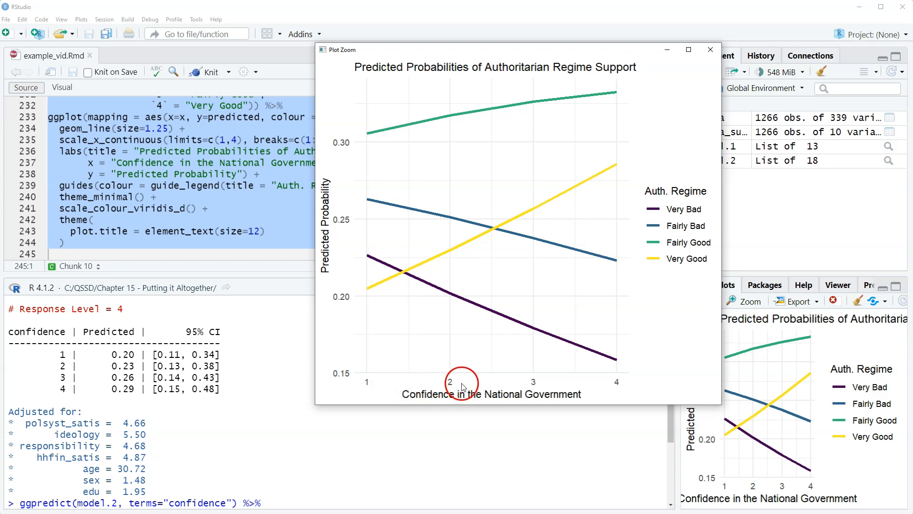
{"action": "mouse_move", "coordinate": [491, 384]}
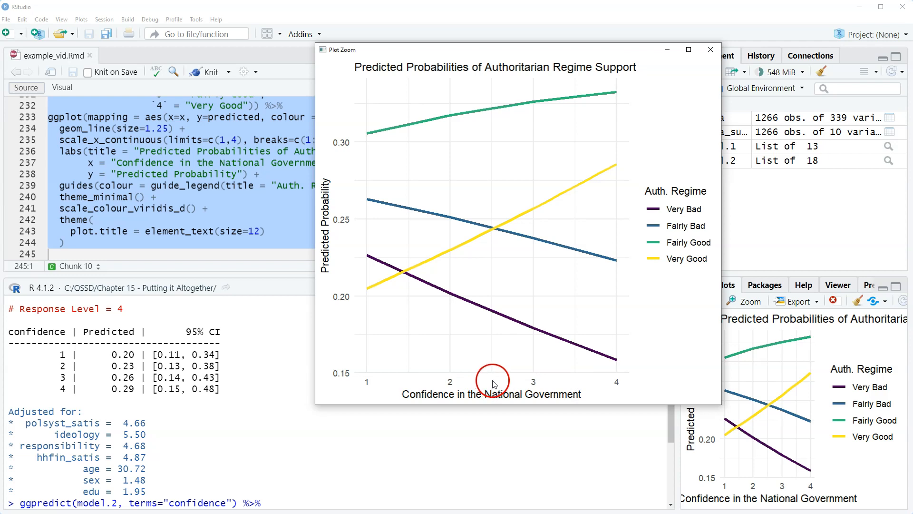
{"action": "mouse_move", "coordinate": [500, 140]}
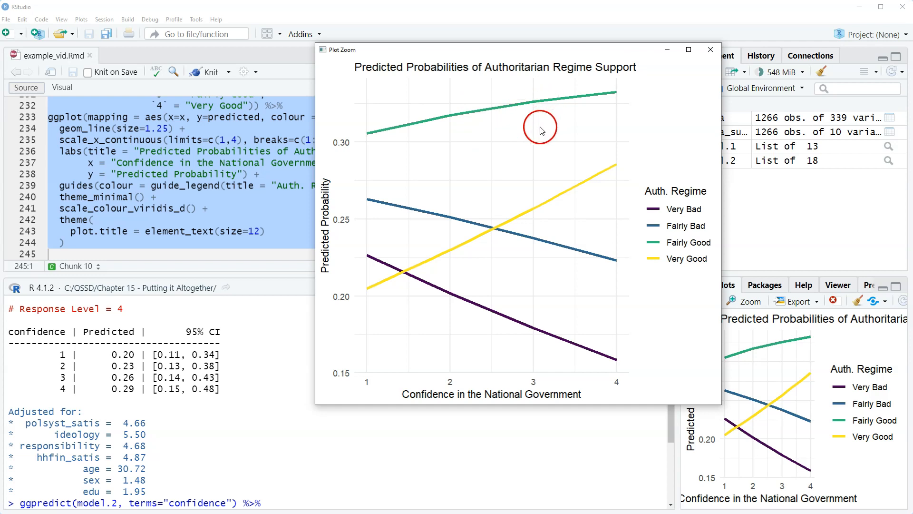
{"action": "mouse_move", "coordinate": [486, 139]}
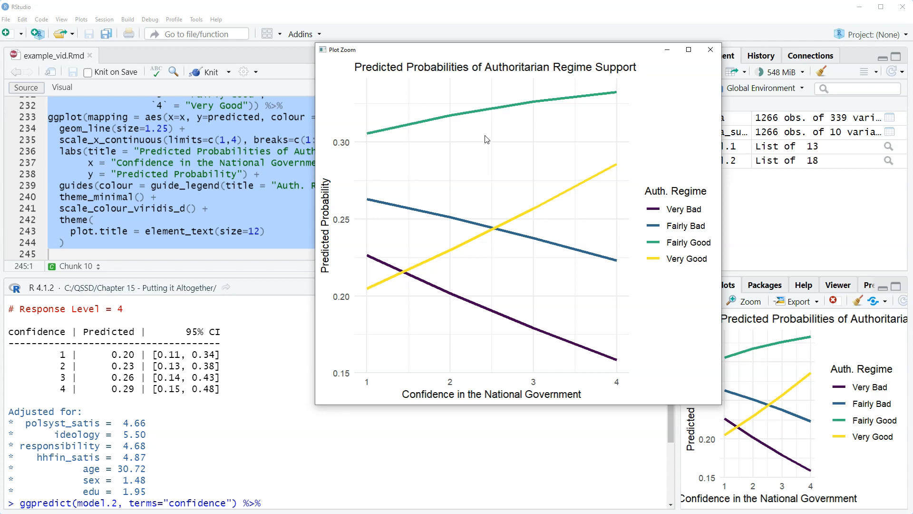
{"action": "left_click", "coordinate": [709, 49]}
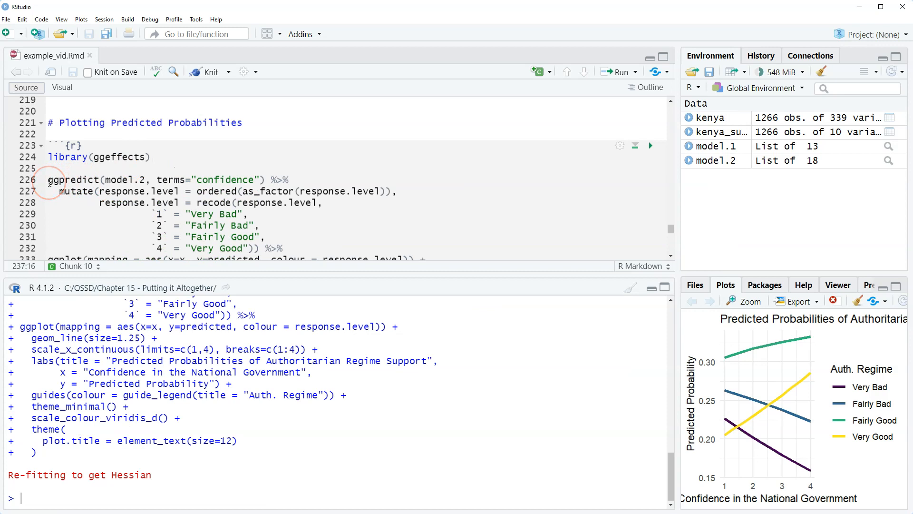
{"action": "mouse_move", "coordinate": [268, 203]}
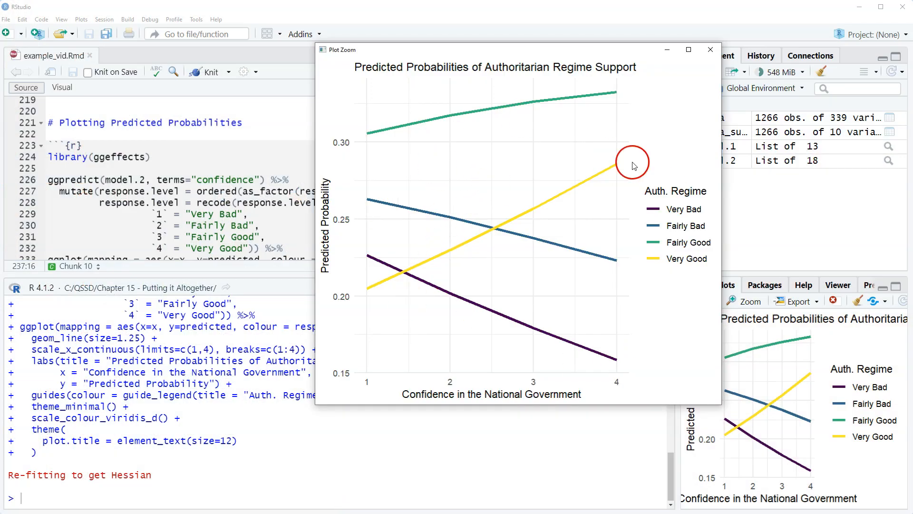
{"action": "mouse_move", "coordinate": [341, 143]}
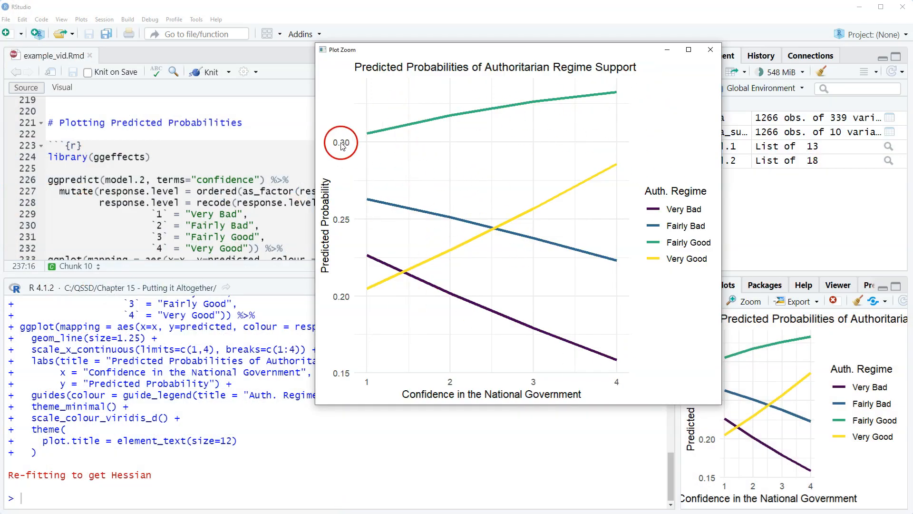
{"action": "mouse_move", "coordinate": [420, 165]}
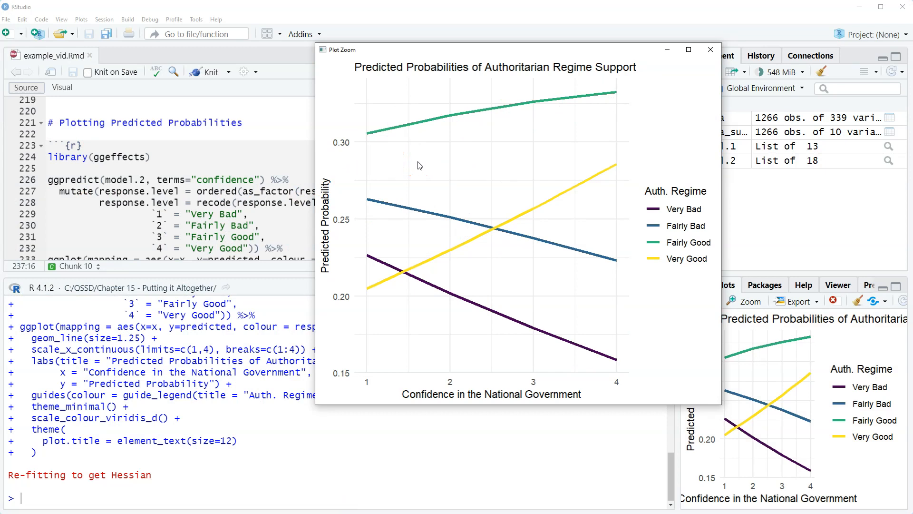
Step: Re-run the plotting chunk so the predicted probabilities chart shows again
{"action": "left_click", "coordinate": [417, 194]}
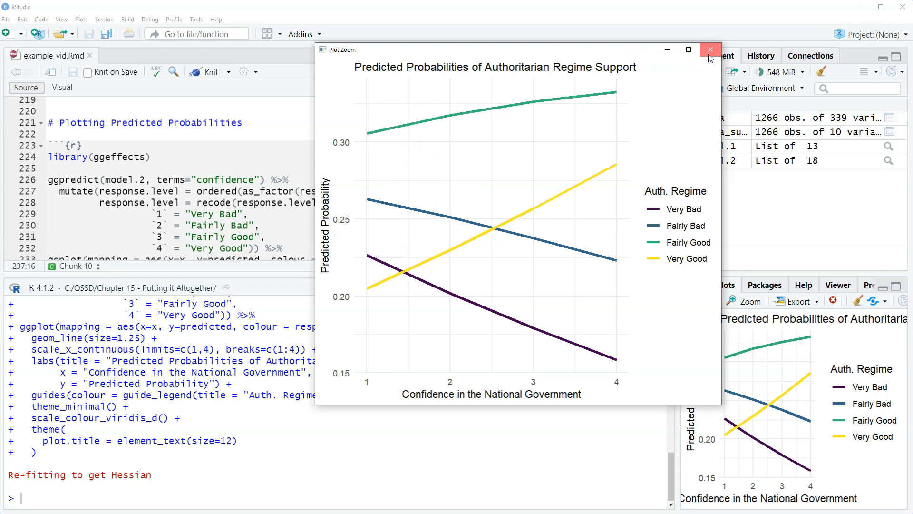
Step: Close the Plot Zoom window and knit example_vid.Rmd to PDF
{"action": "left_click", "coordinate": [710, 49]}
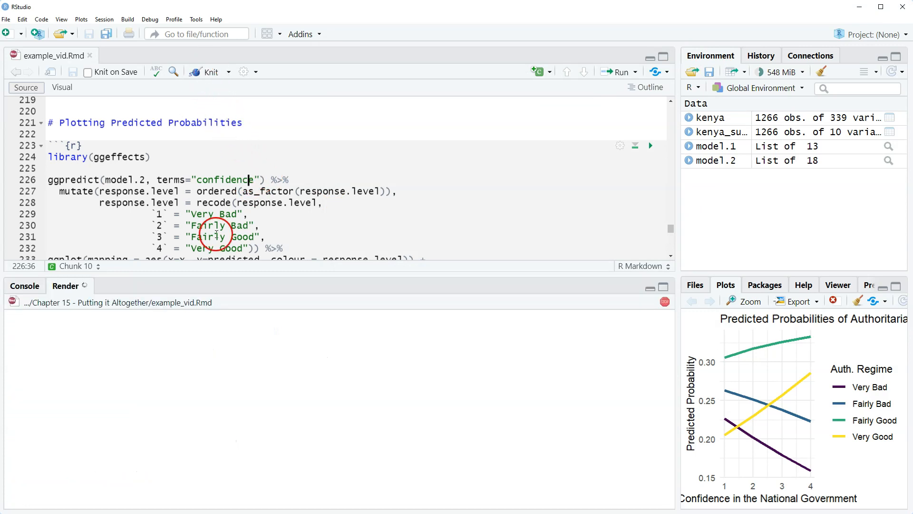
{"action": "left_click", "coordinate": [210, 72]}
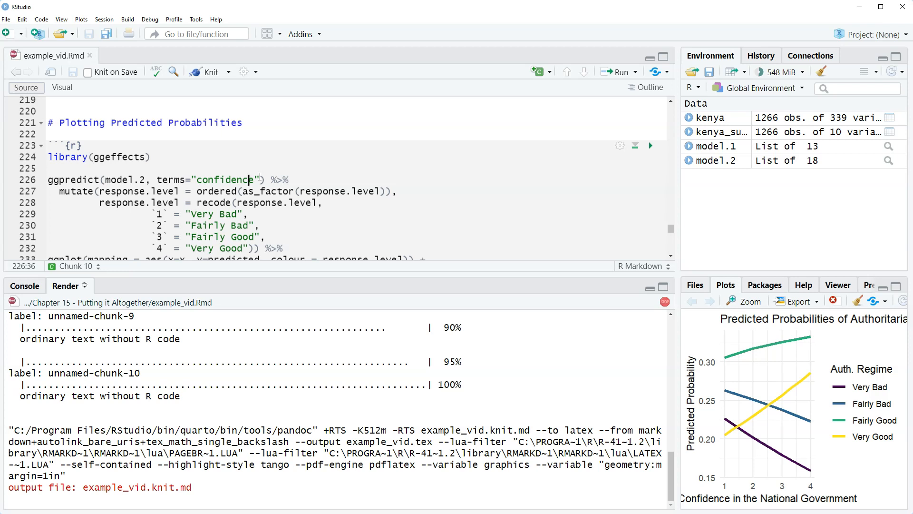
{"action": "mouse_move", "coordinate": [264, 175]}
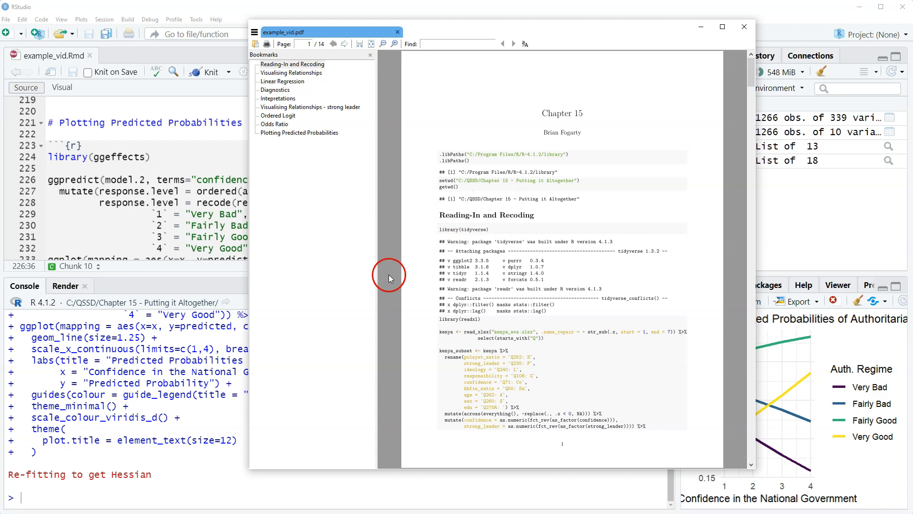
{"action": "mouse_move", "coordinate": [390, 278]}
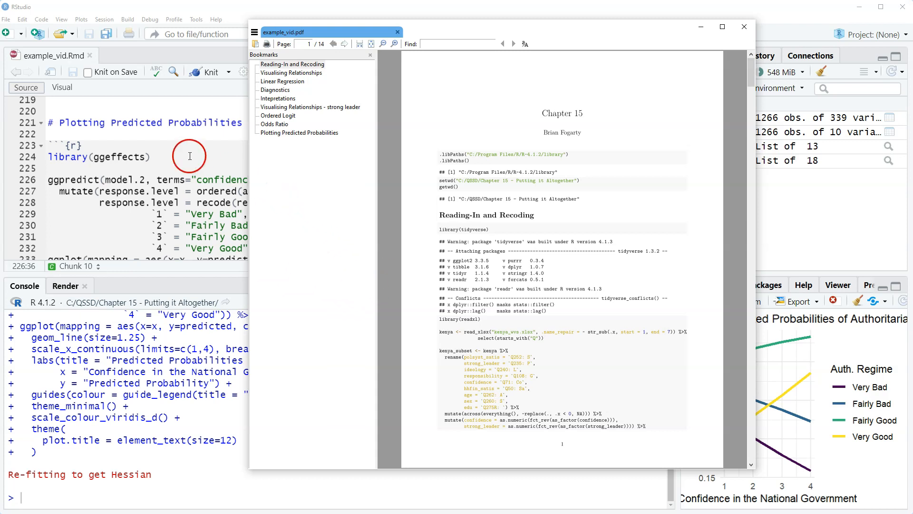
{"action": "mouse_move", "coordinate": [151, 156]}
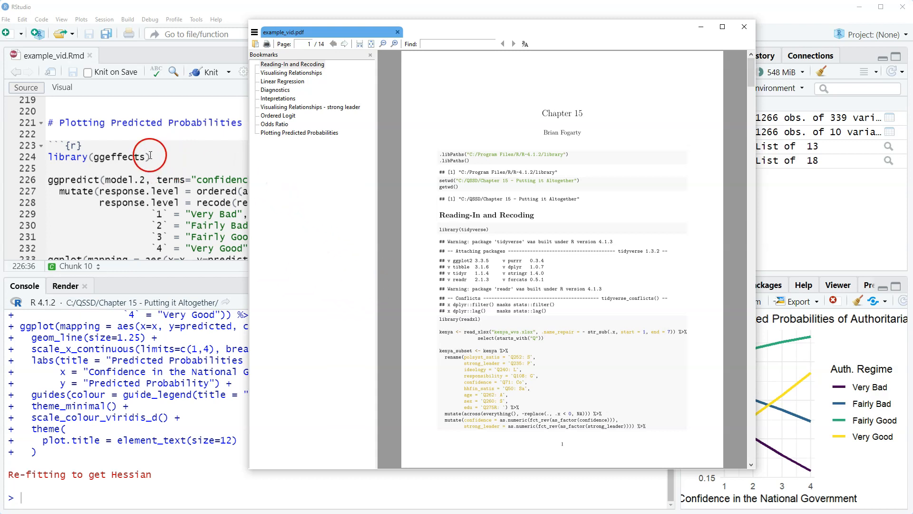